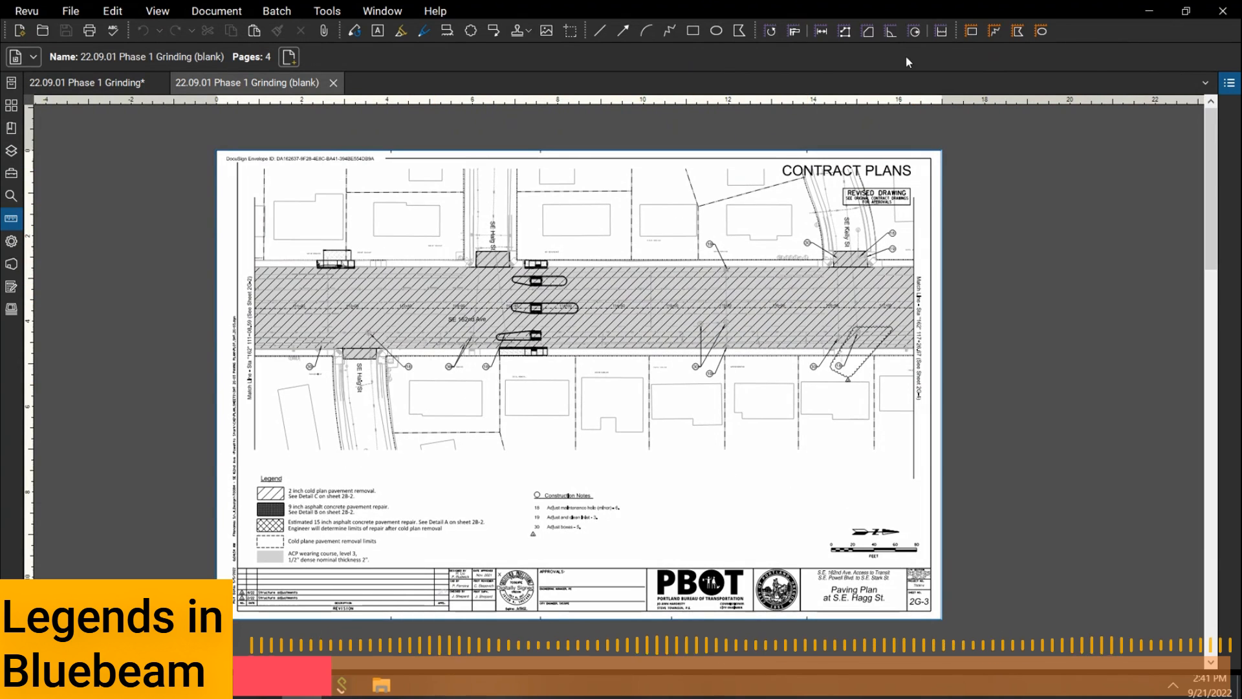
mouse_move(969, 32)
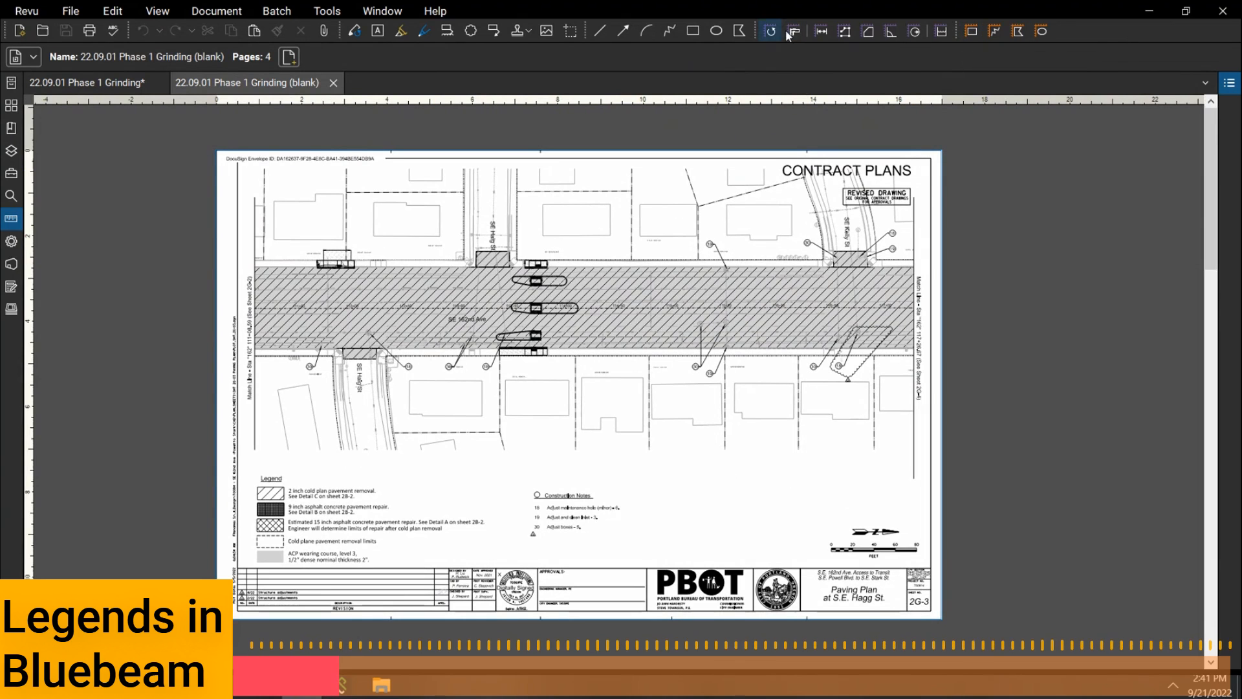
mouse_move(971, 30)
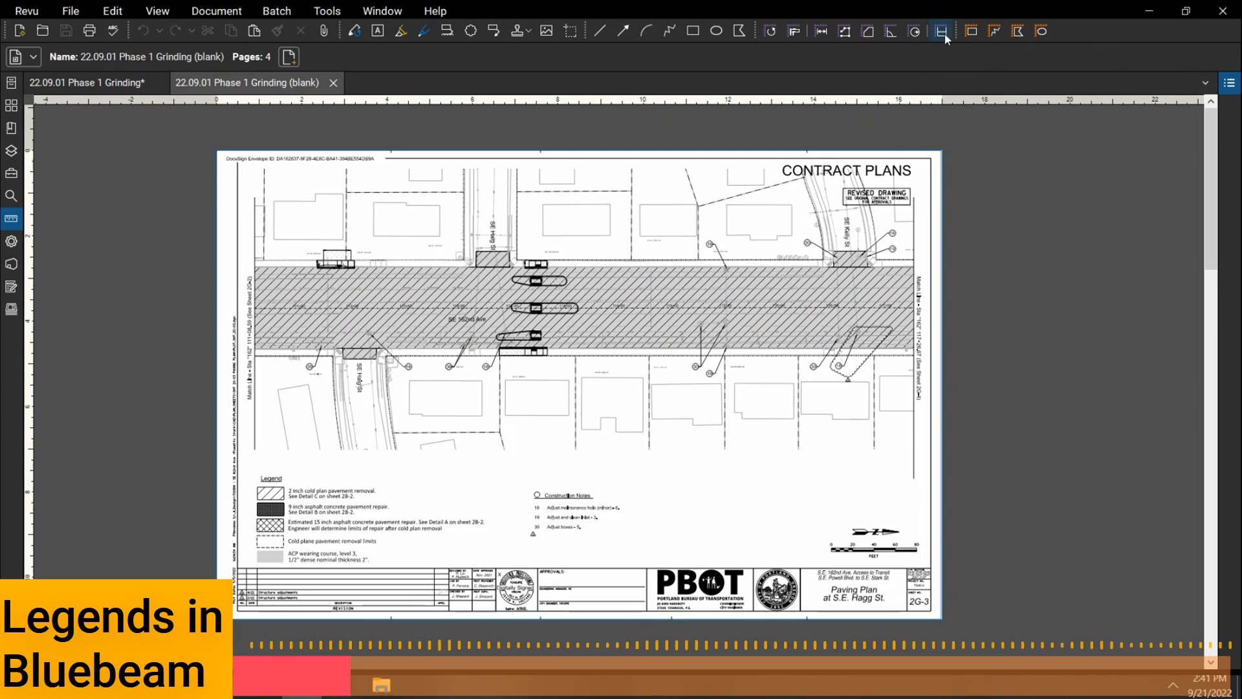
Draw a scaled rectangle over the street of about 24,716 sf, with area, width and height in the caption.
left_click(970, 30)
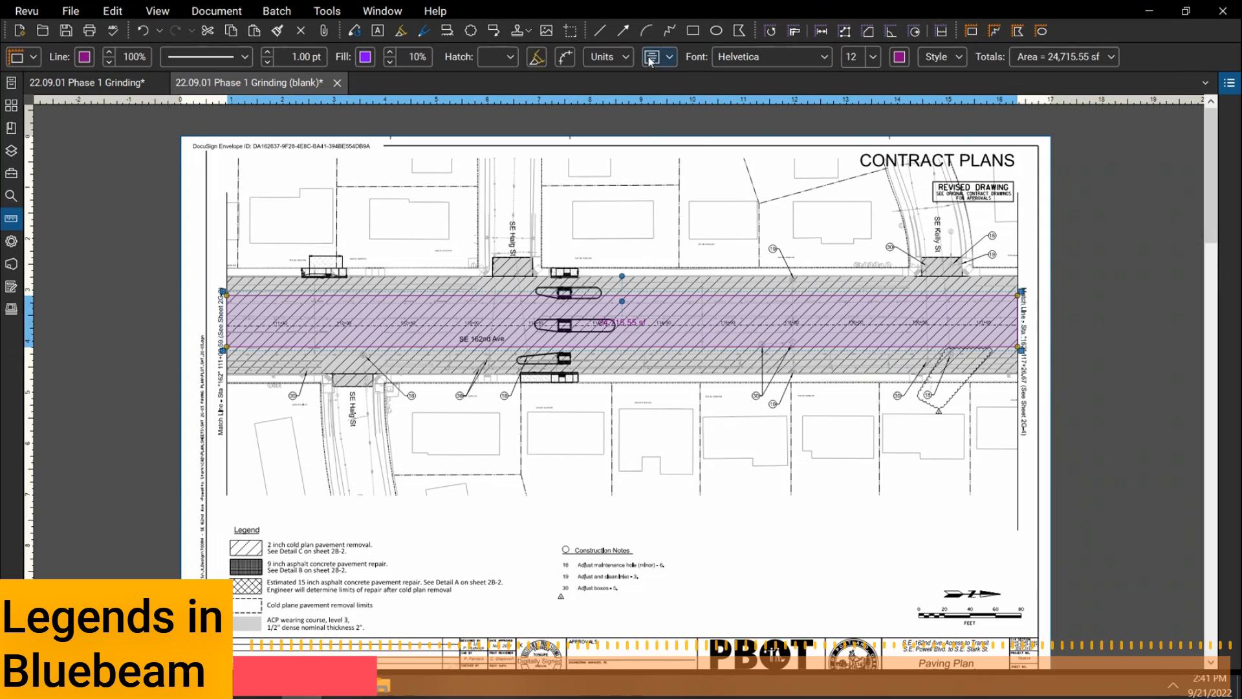
left_click(671, 57)
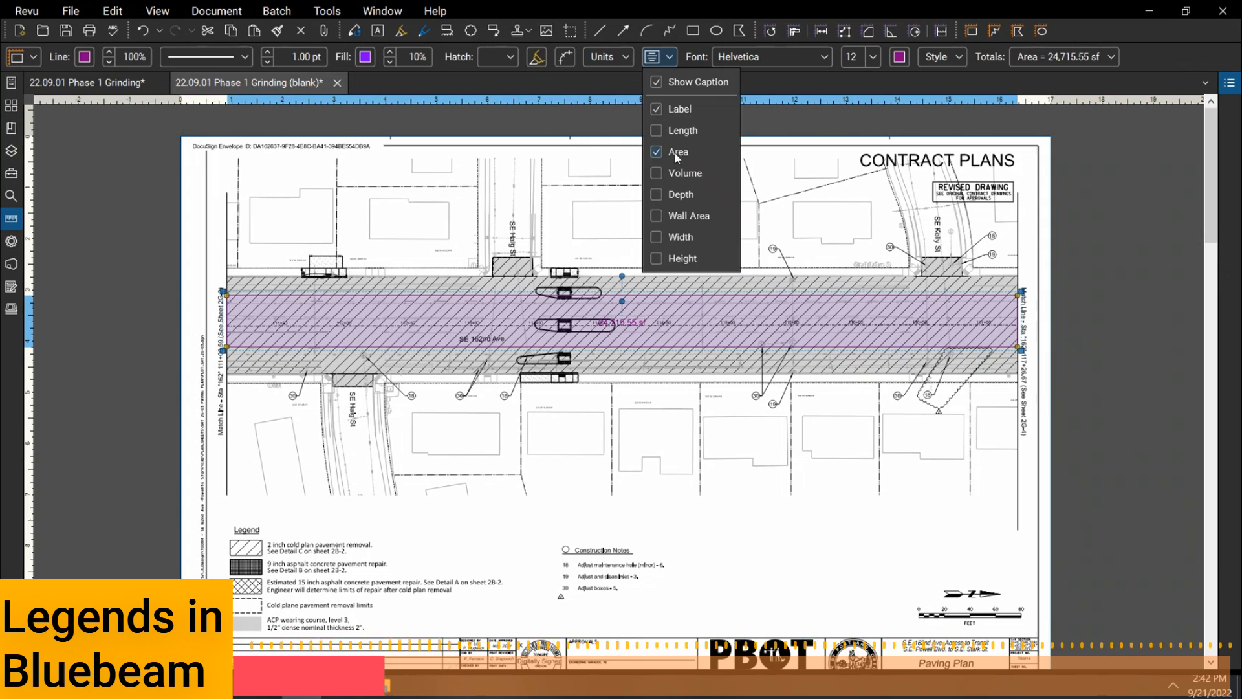
left_click(656, 130)
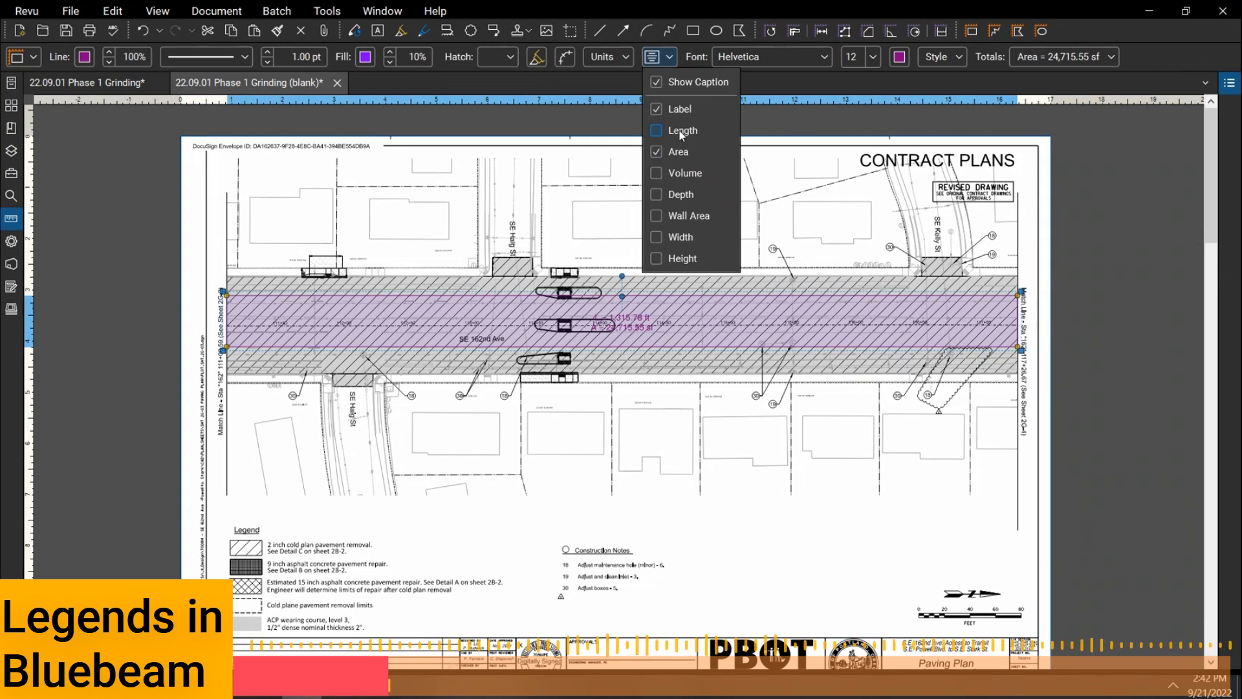
left_click(656, 258)
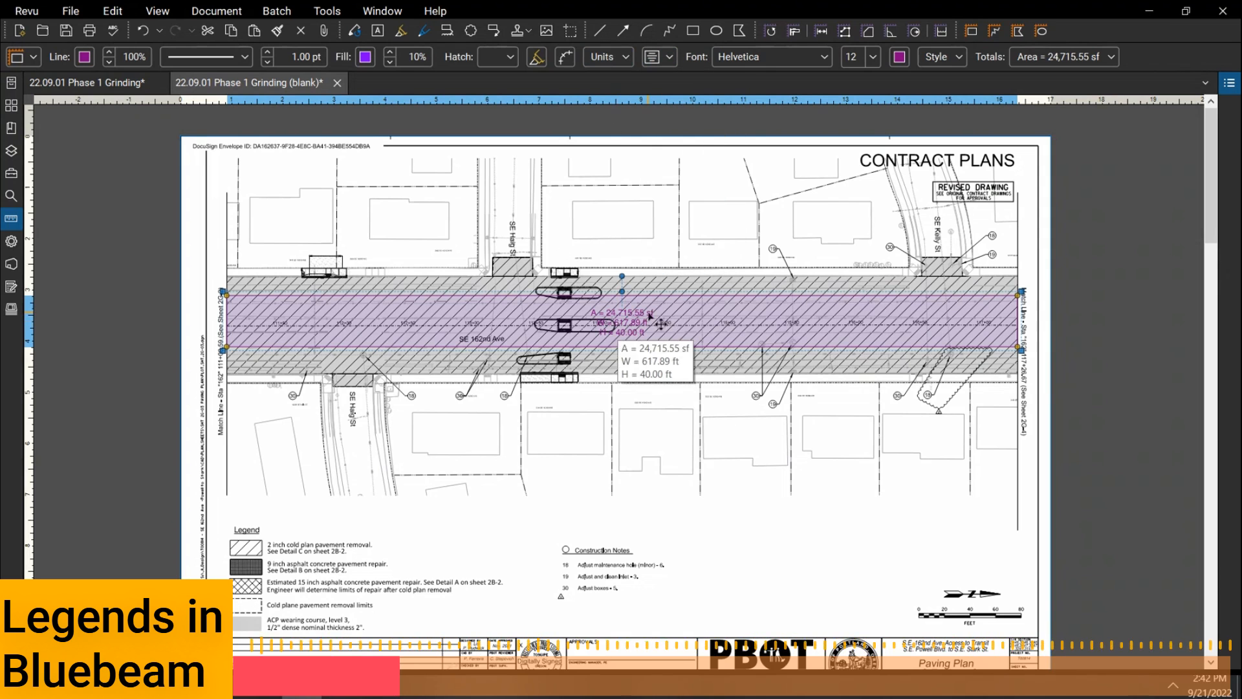
left_click(604, 56)
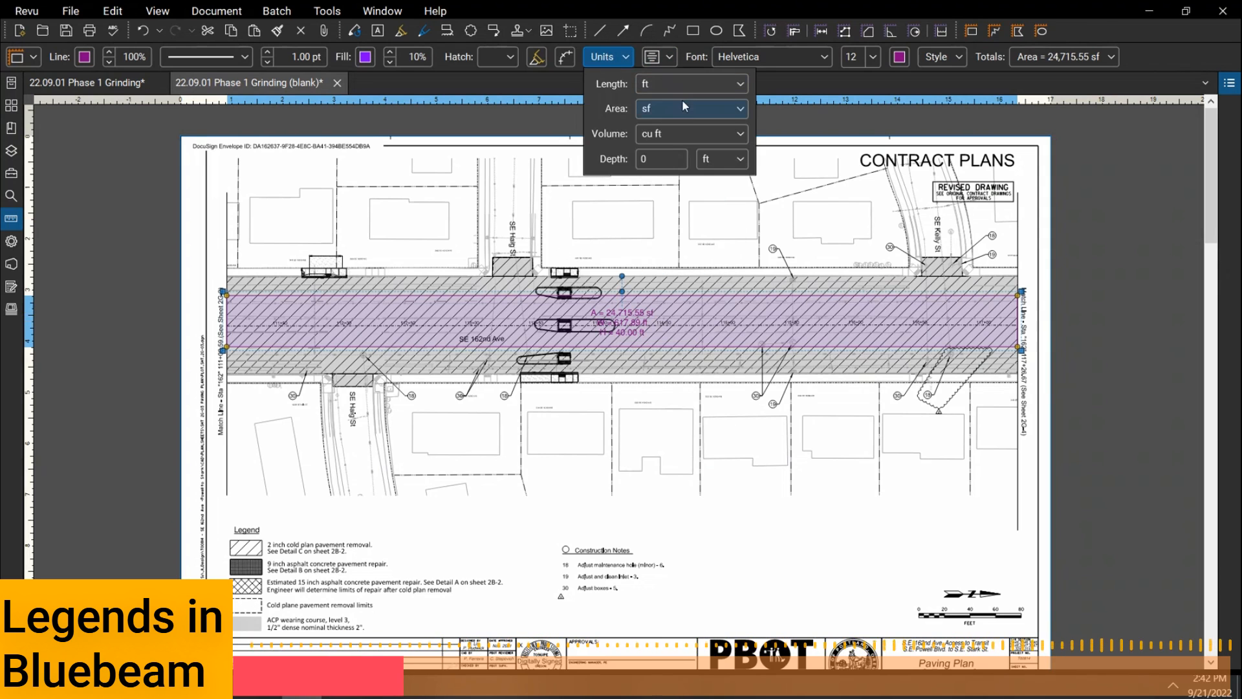
left_click(689, 108)
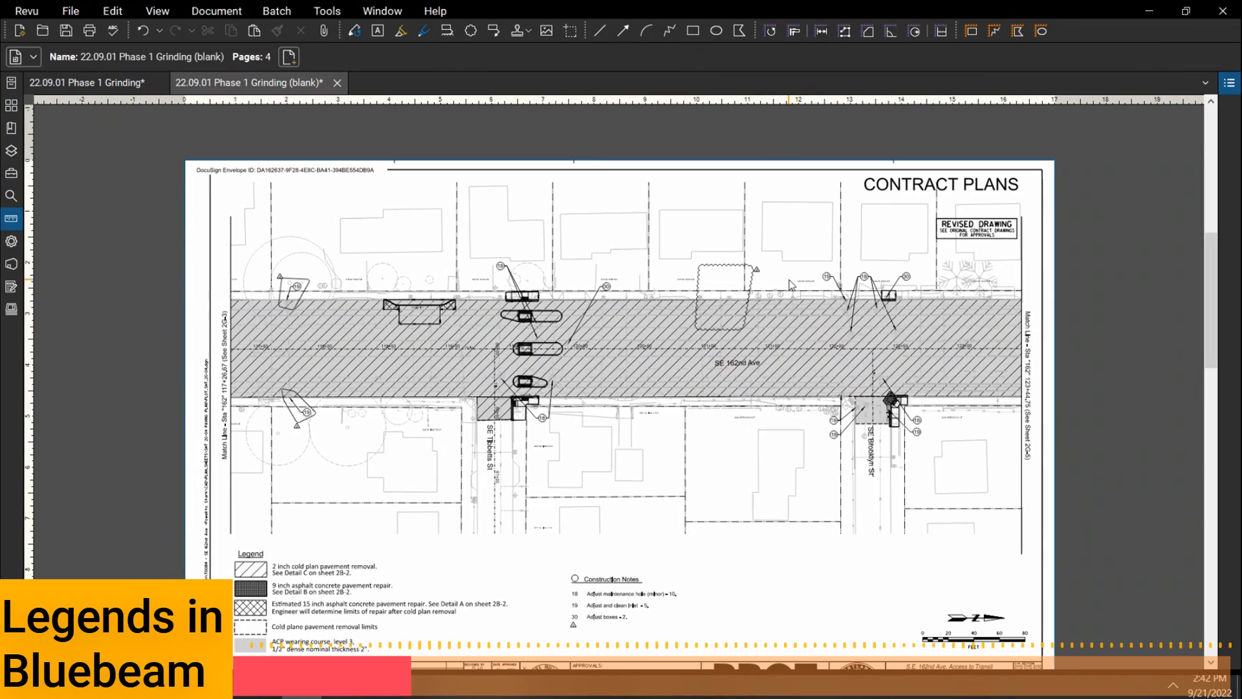
Drag a scaled rectangle over the roadway and set its area unit to sq yd (about 2,746 sq yd).
left_click(970, 31)
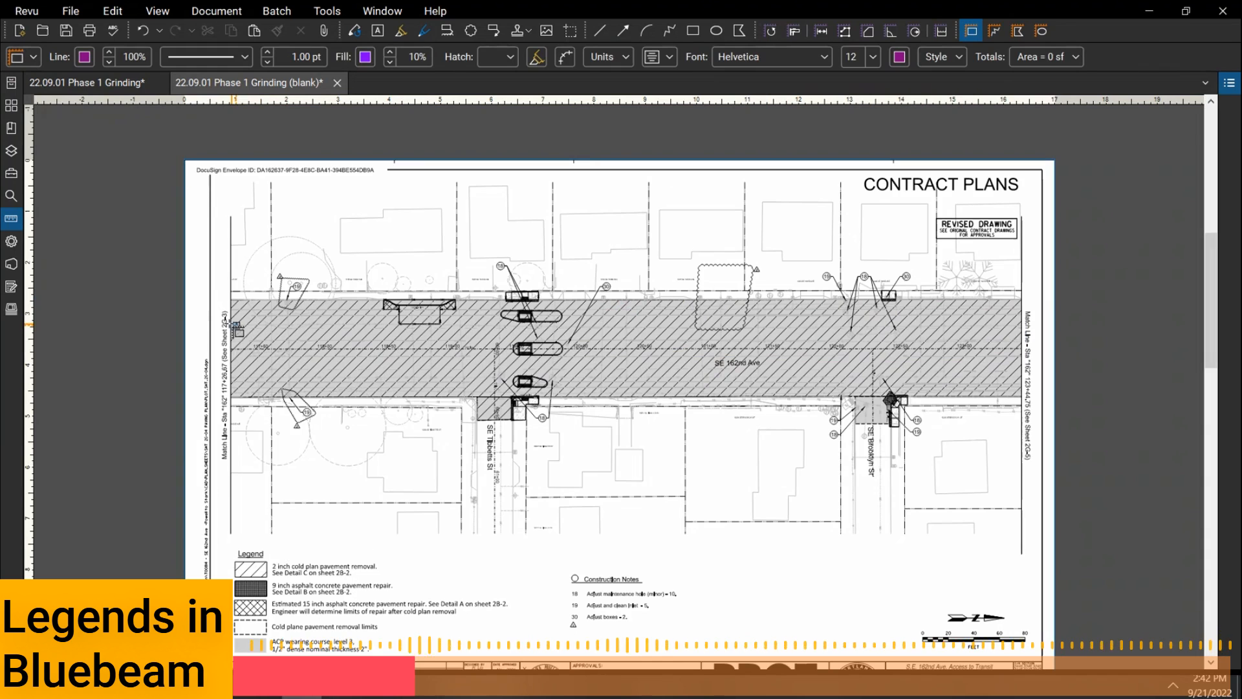
left_click_drag(233, 325, 1018, 382)
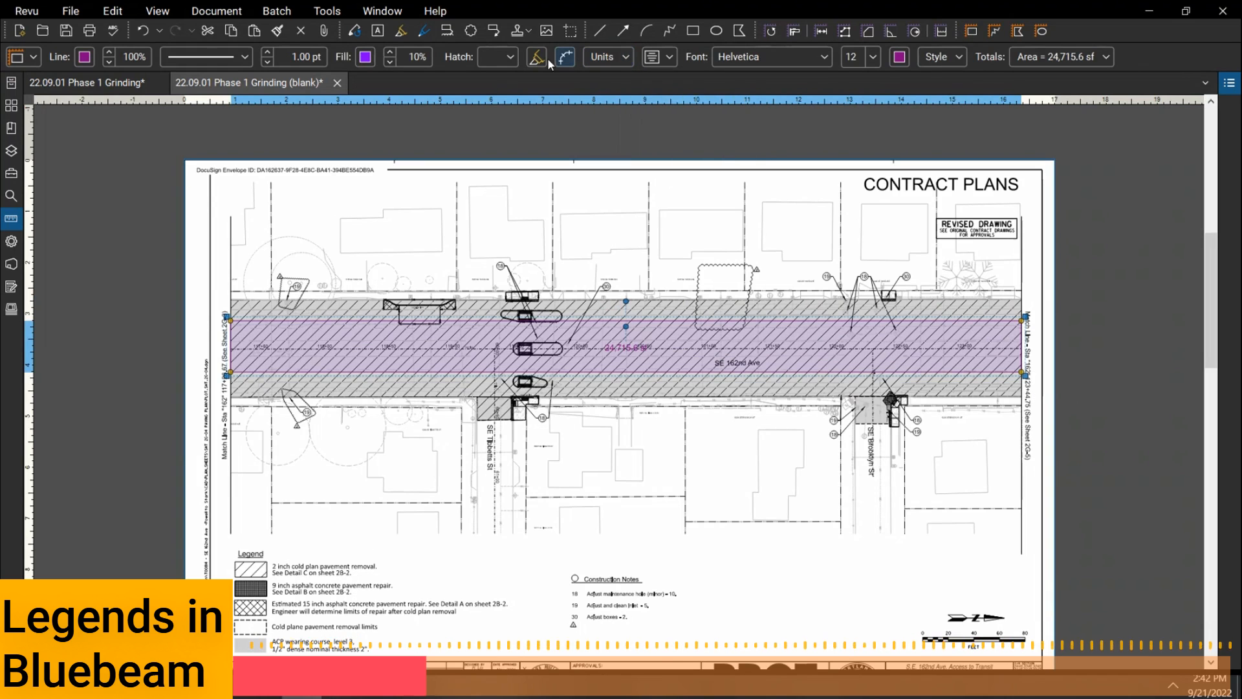
left_click(602, 57)
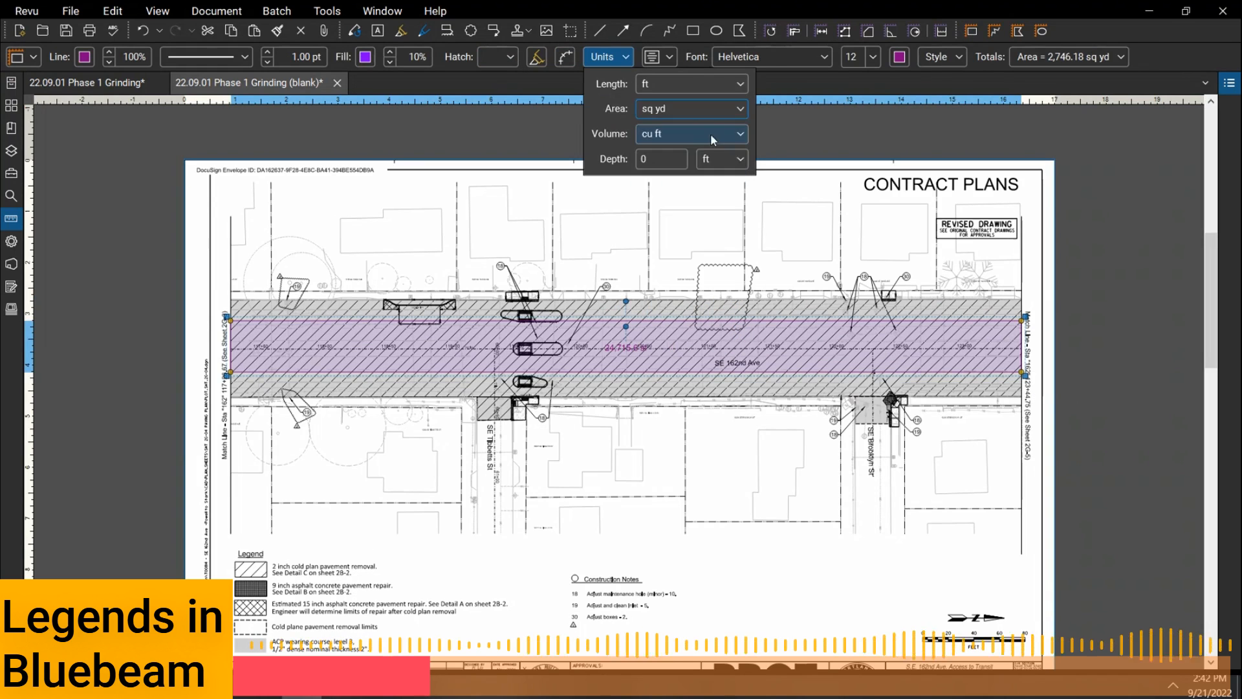
left_click(977, 267)
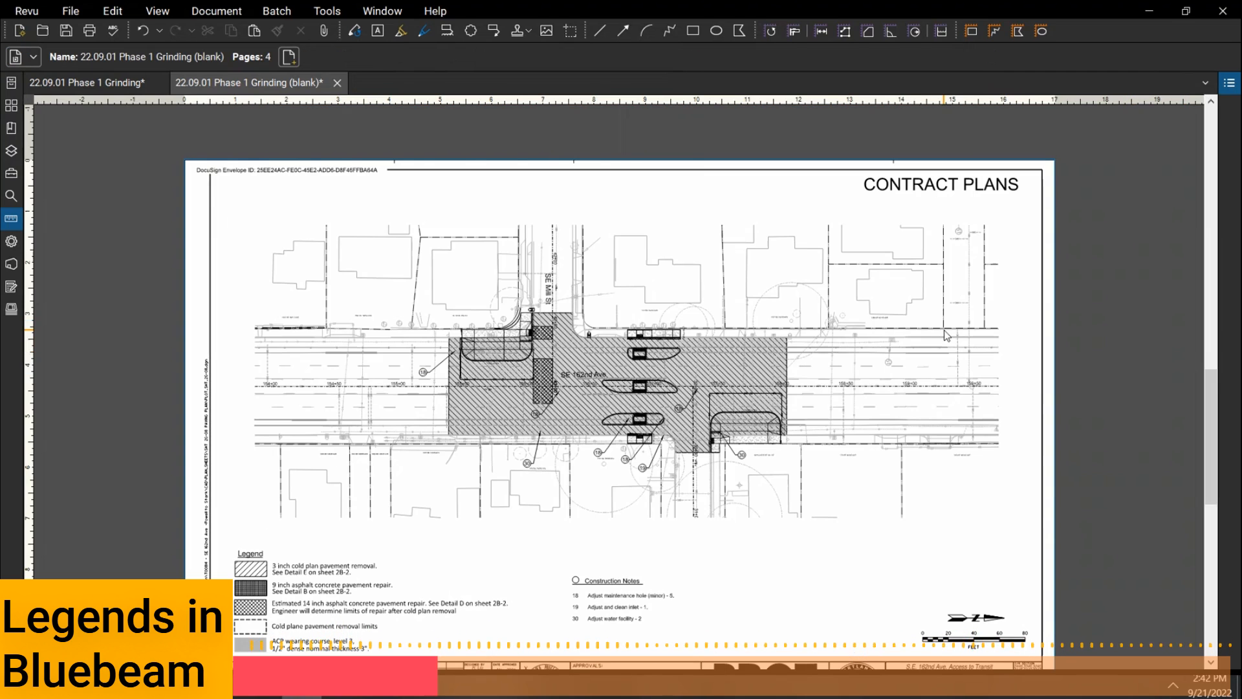
mouse_move(833, 374)
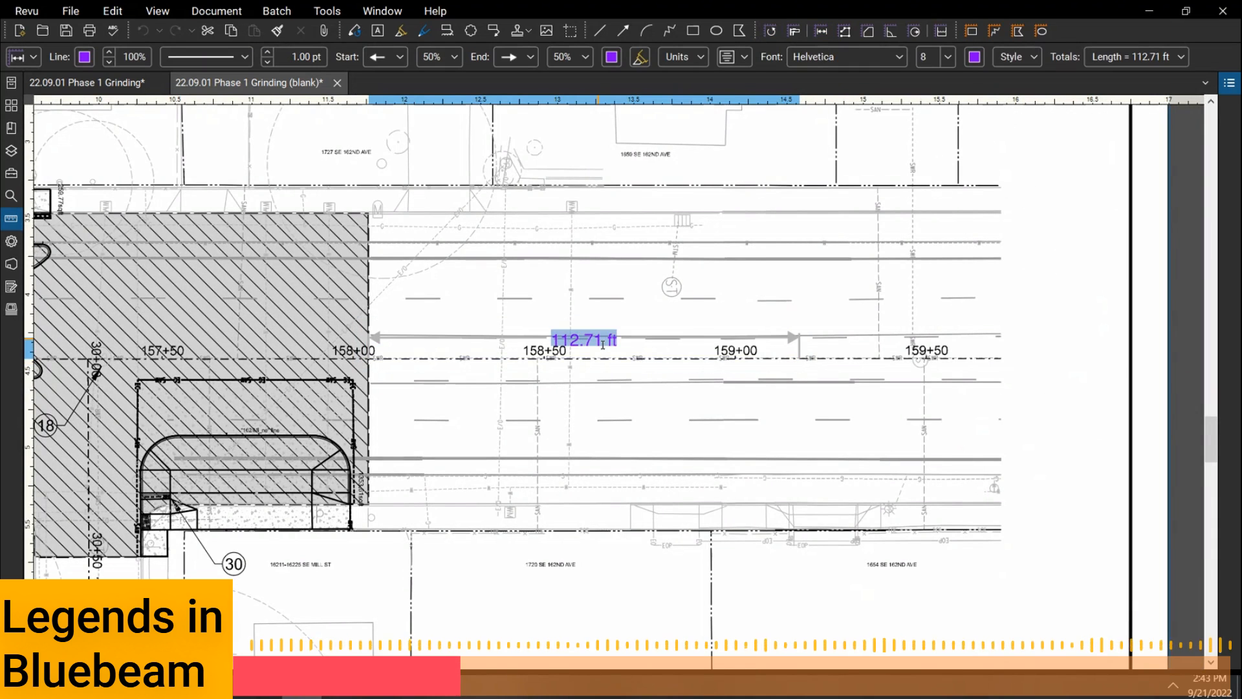
Set the roadway length measurement to 100 ft.
type("100")
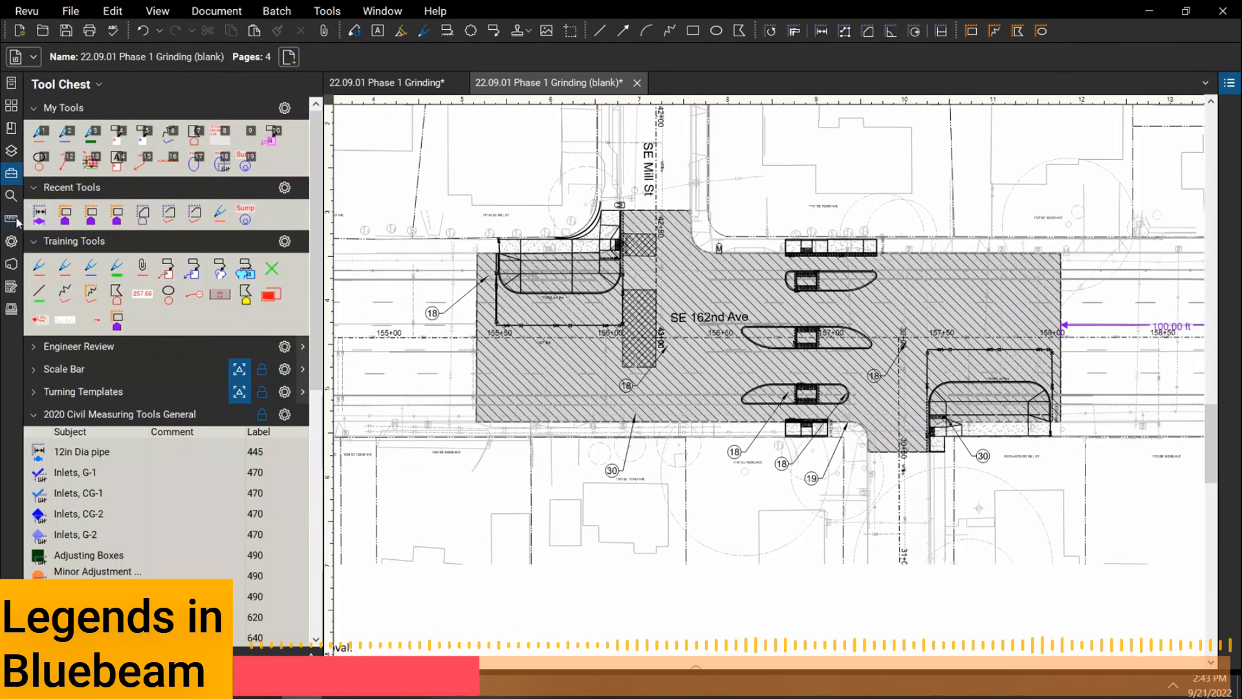
Cover the intersection with a scaled rectangle of about 14,567 sf and adjust its fill.
left_click(11, 219)
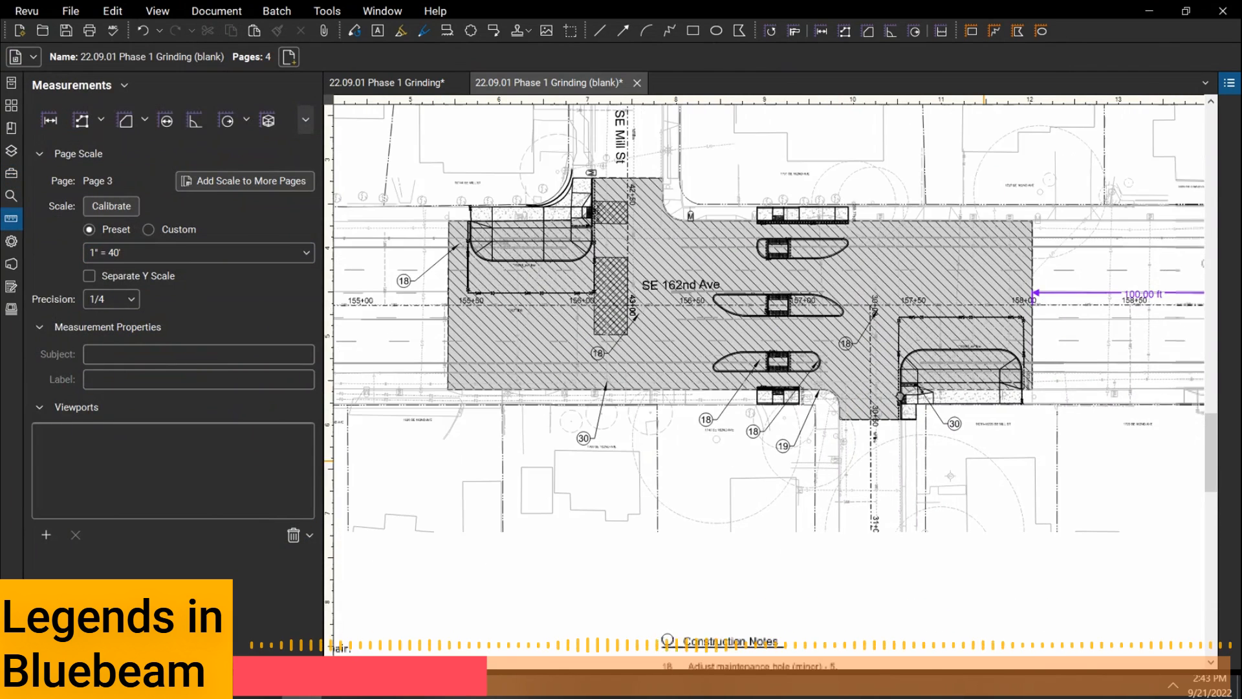
scroll("down", 3)
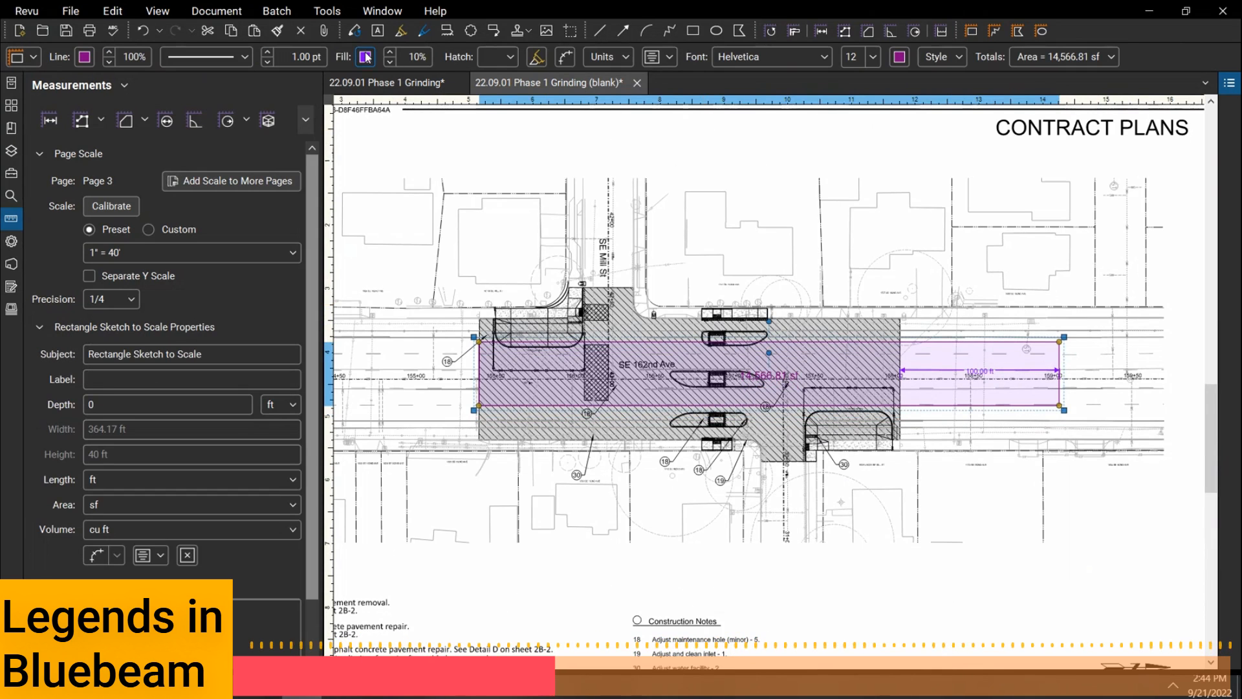
left_click(364, 57)
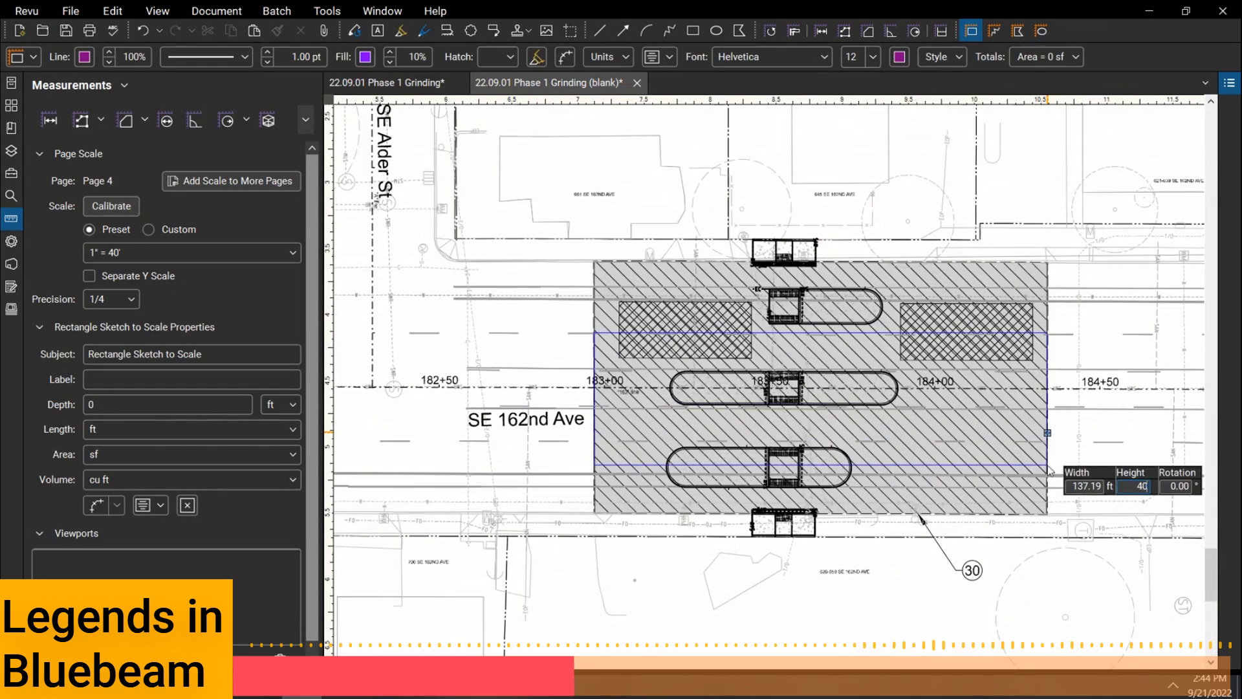
Pick a fill colour for the 137.19 by 40 ft rectangle on sheet four.
left_click(365, 56)
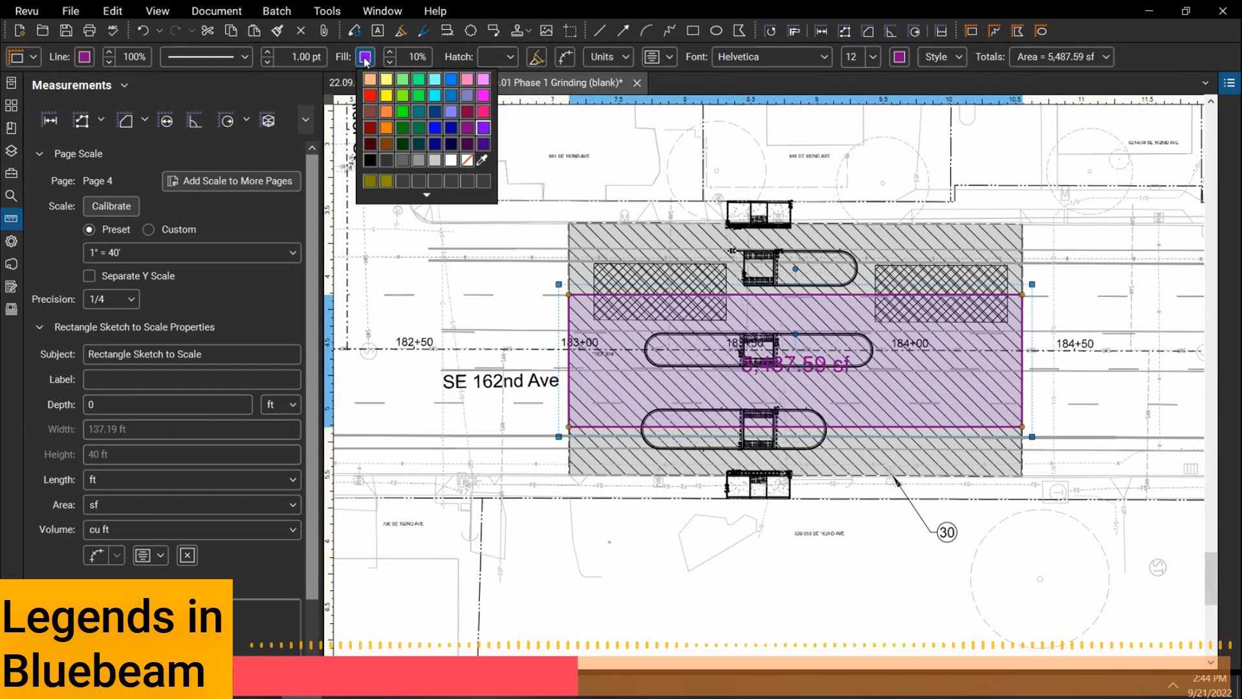
left_click(418, 91)
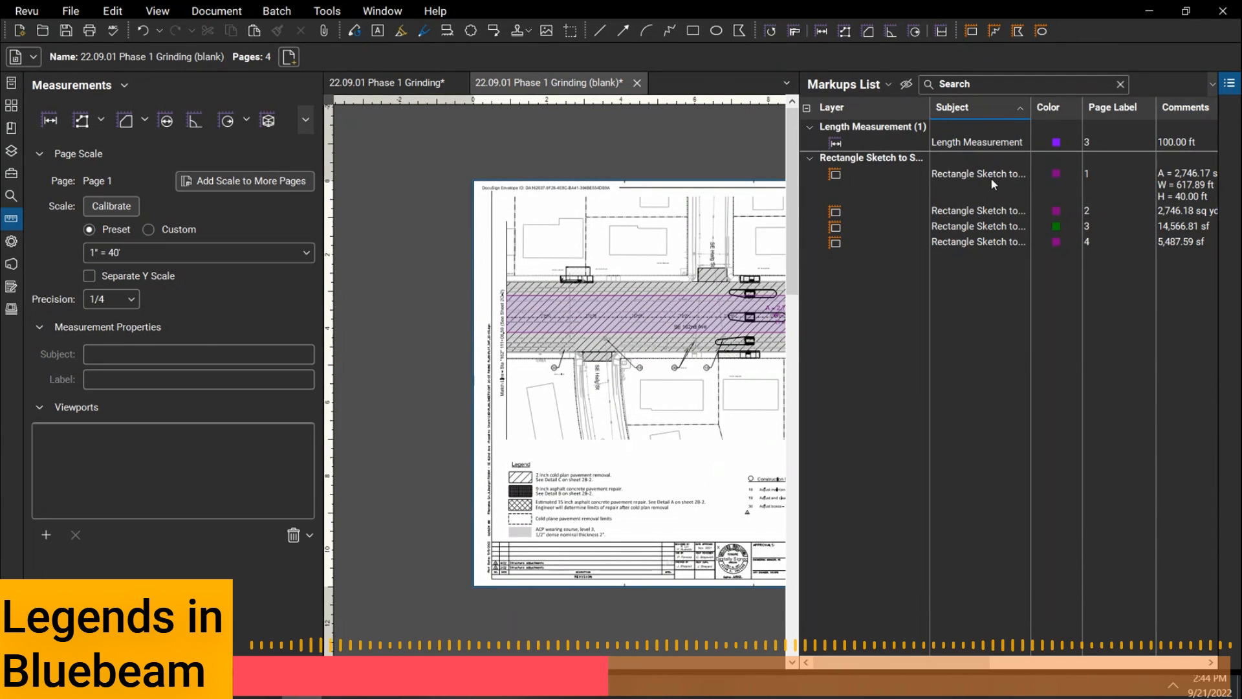
Create a Legend from the rectangle markups in the Markups List and place it on page 1.
right_click(978, 174)
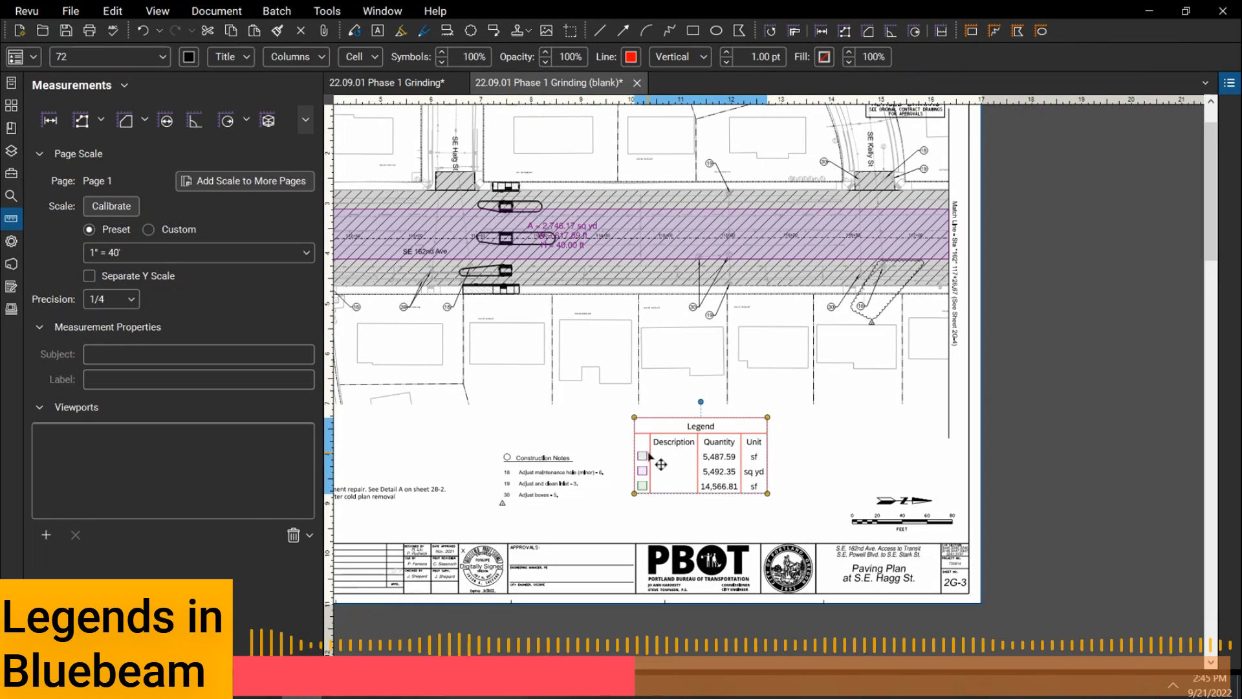
mouse_move(661, 482)
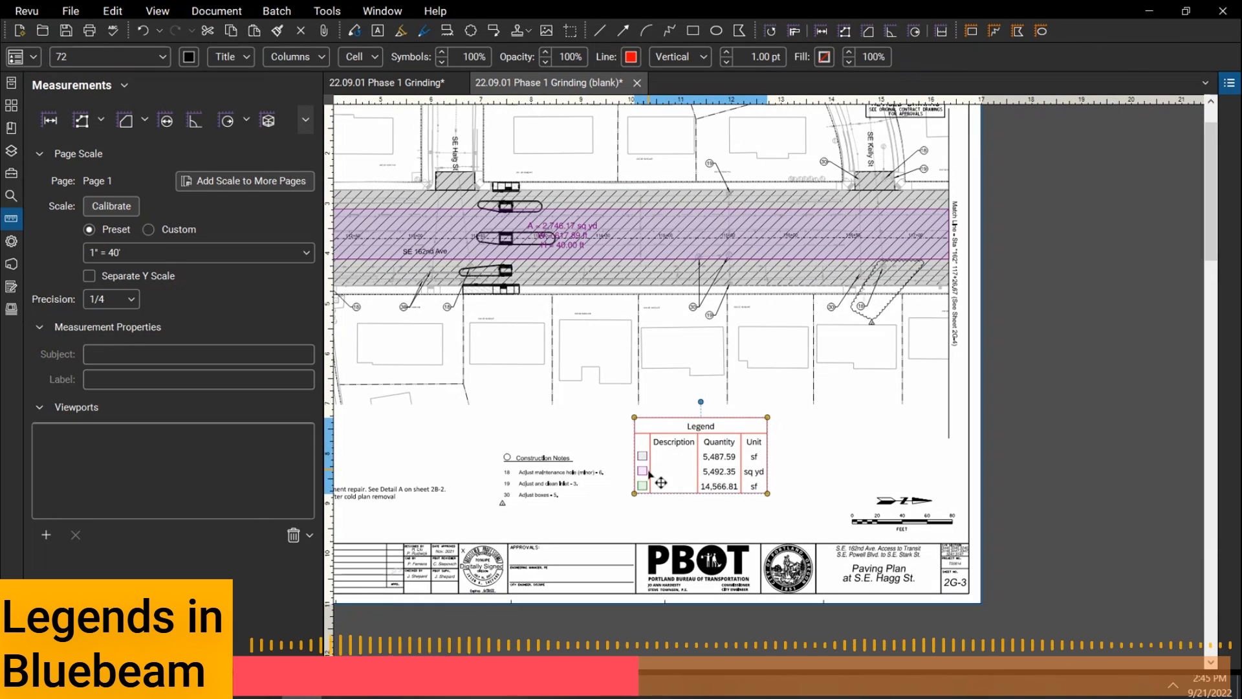
mouse_move(660, 469)
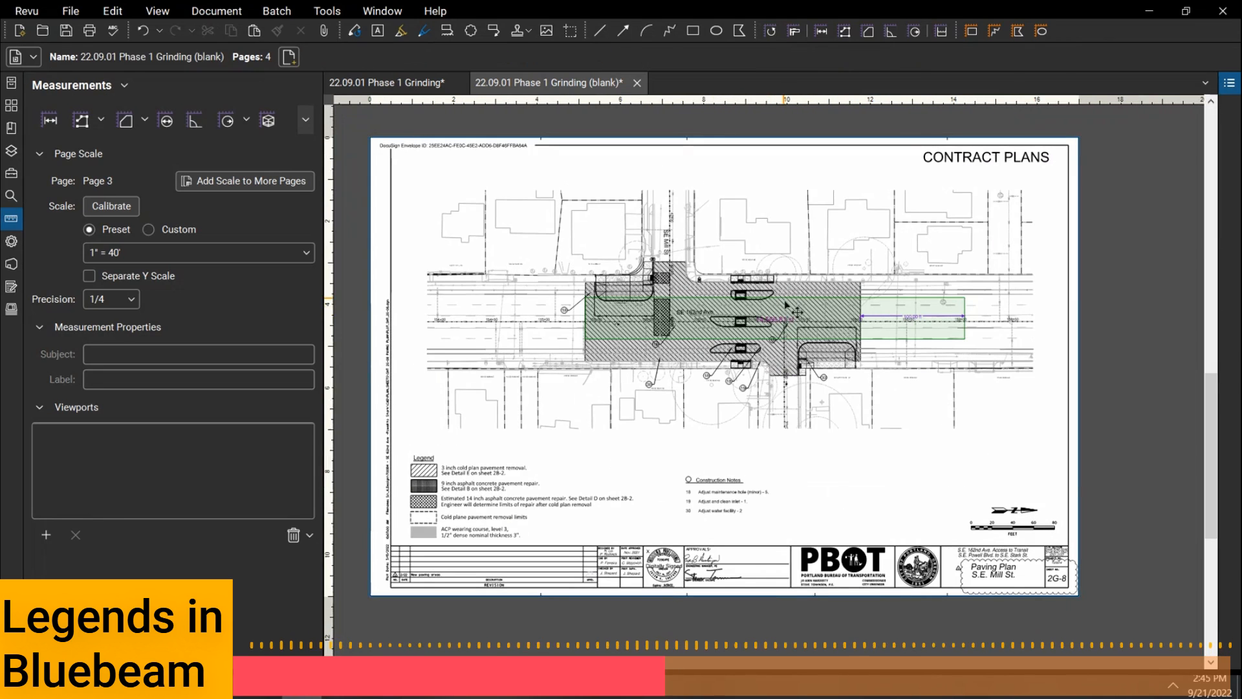
Change the page 4 sketch's area unit from sf to sq yd.
left_click(774, 315)
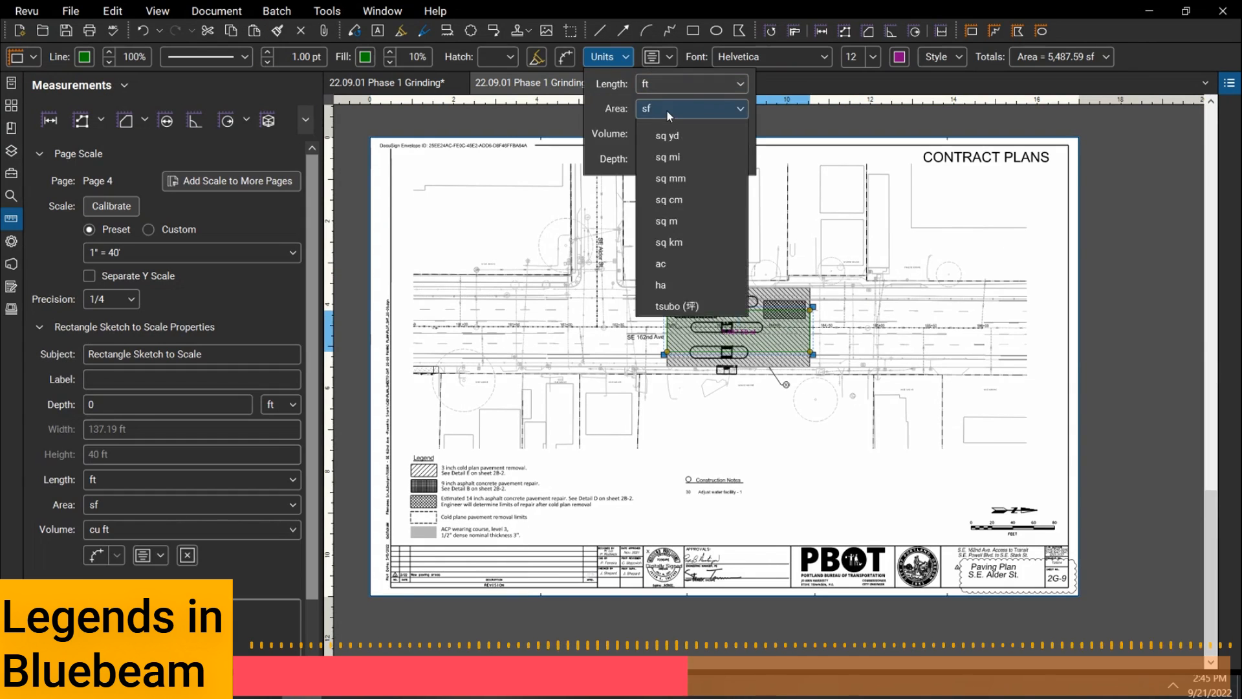
left_click(666, 135)
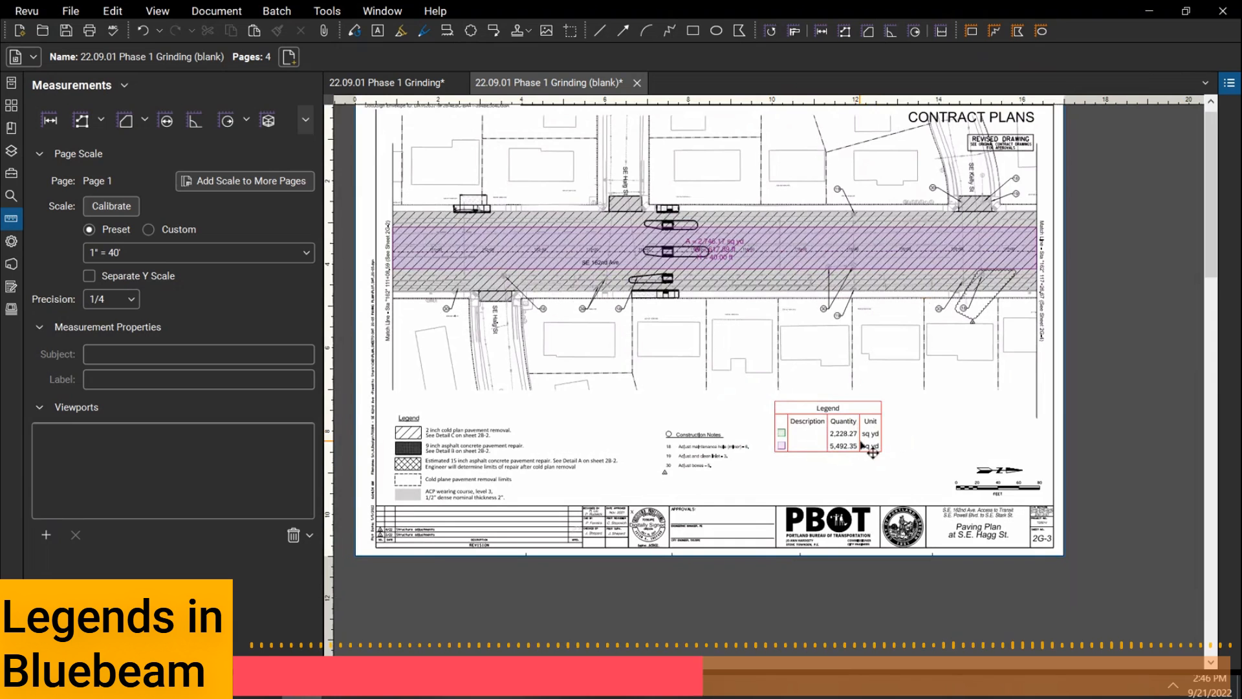
mouse_move(766, 268)
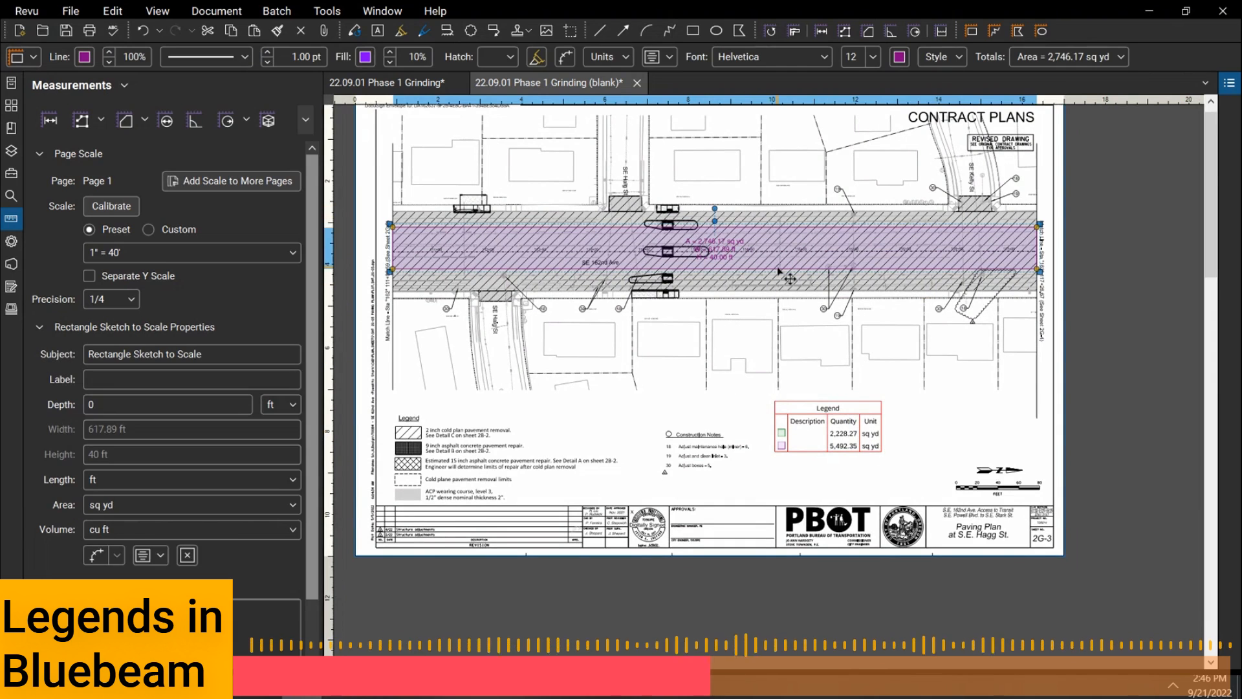
mouse_move(537, 227)
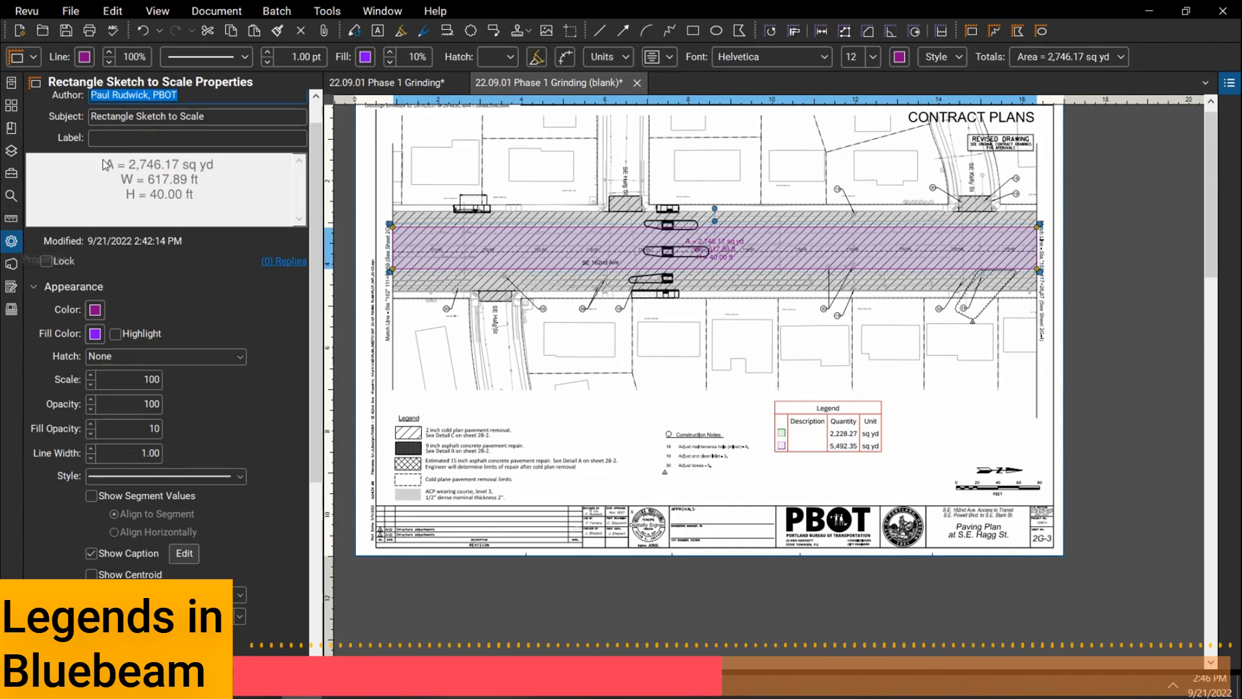
Enter the label '2" Cold Plane Removal' on the 2G-3 and 2G-4 rectangle markups.
left_click(197, 138)
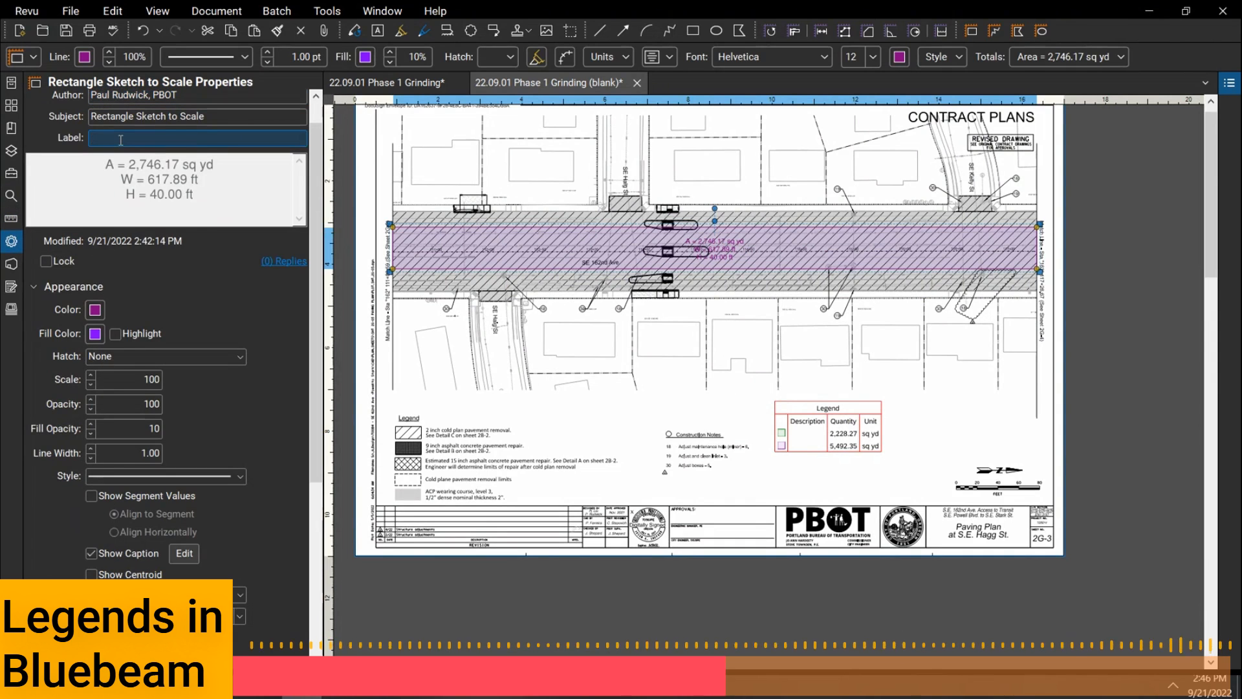
type("2\" Cold Plane Removal")
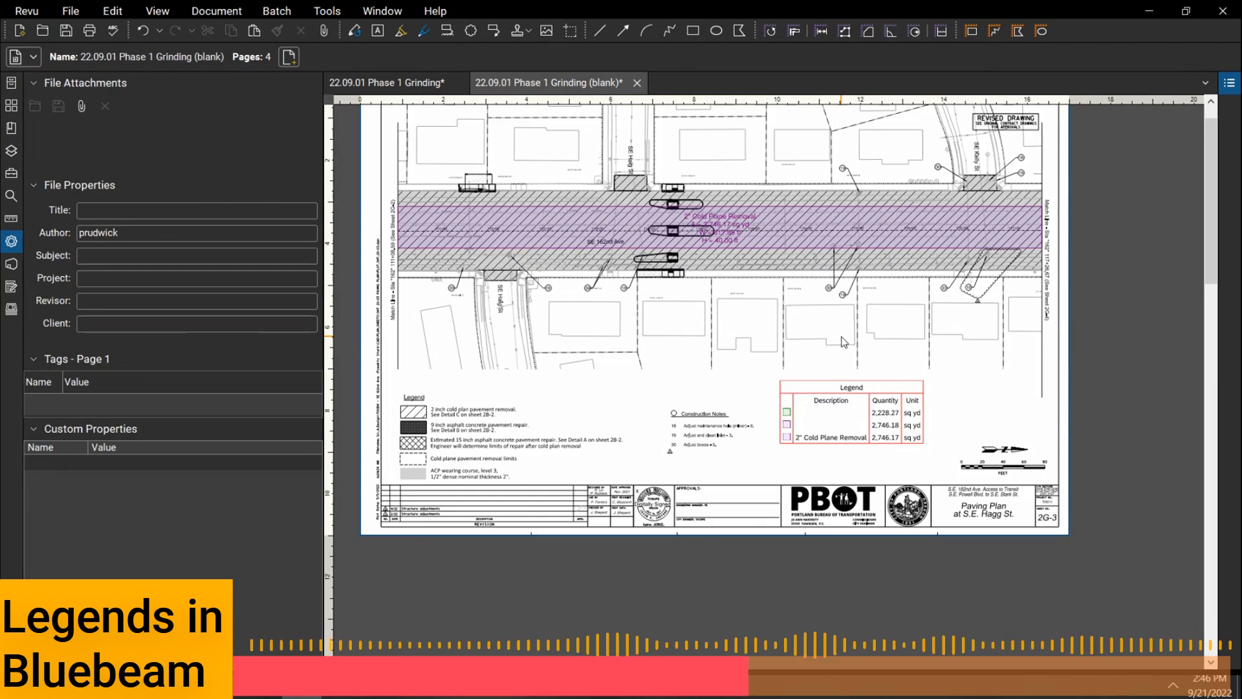
mouse_move(875, 254)
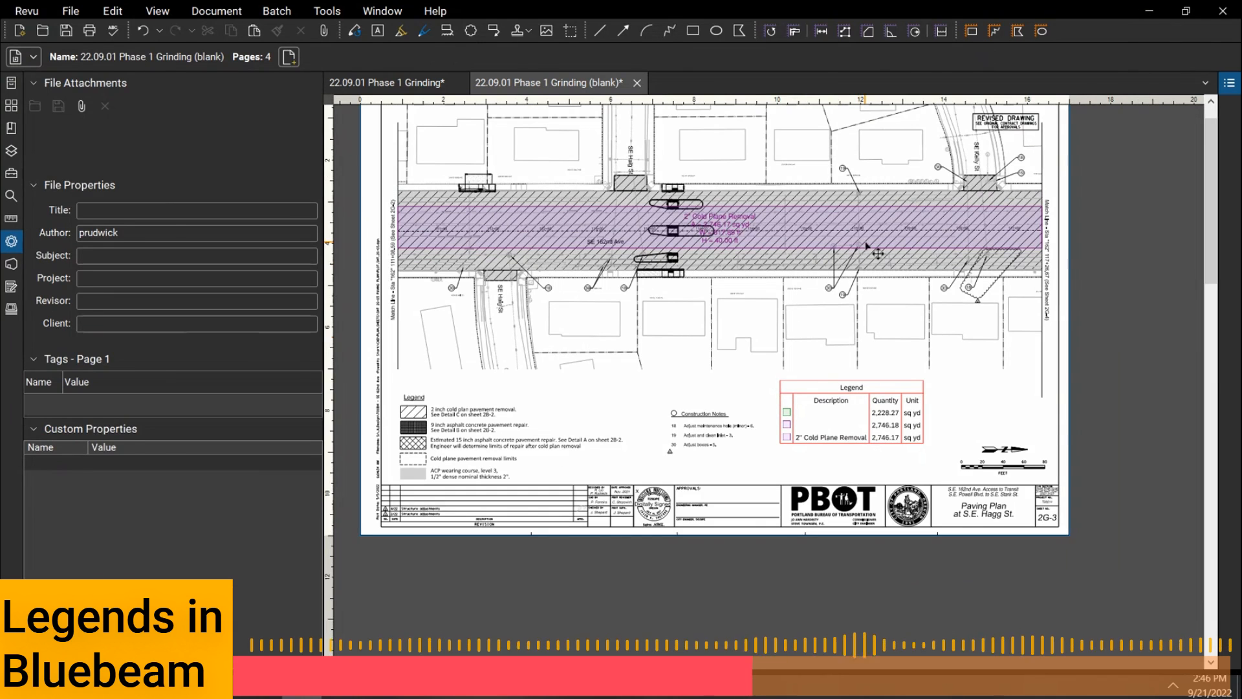
left_click(713, 230)
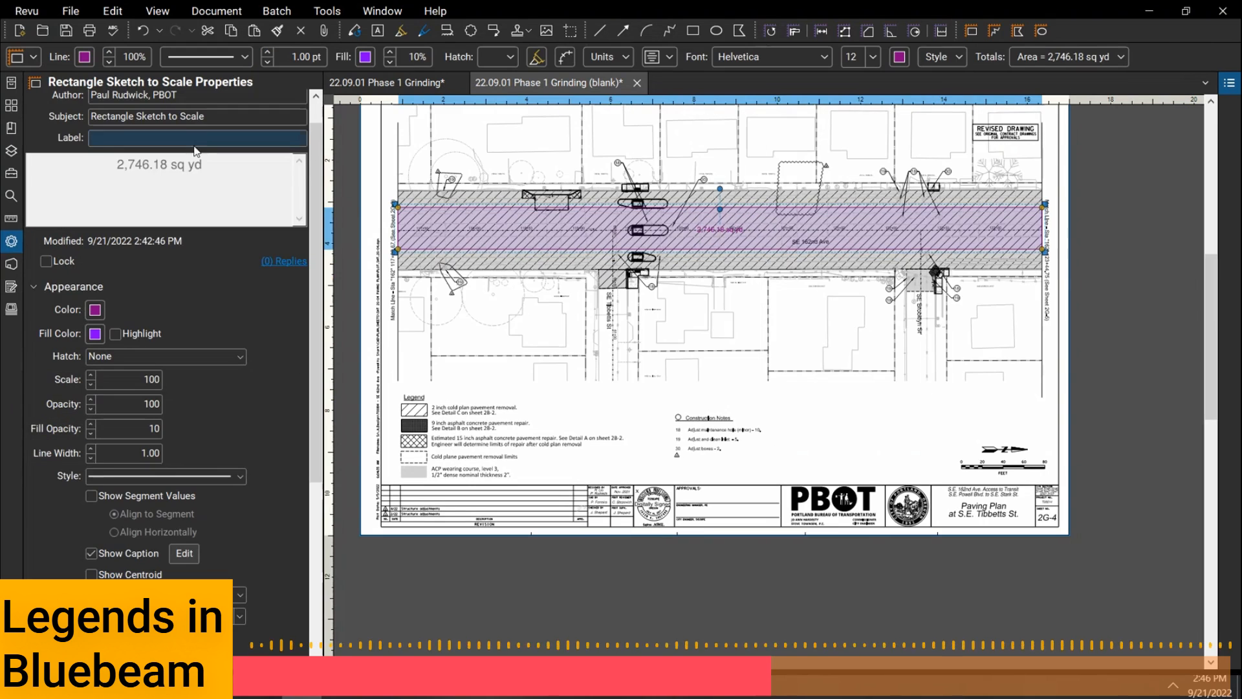
type("2\" Cold Plane Removal")
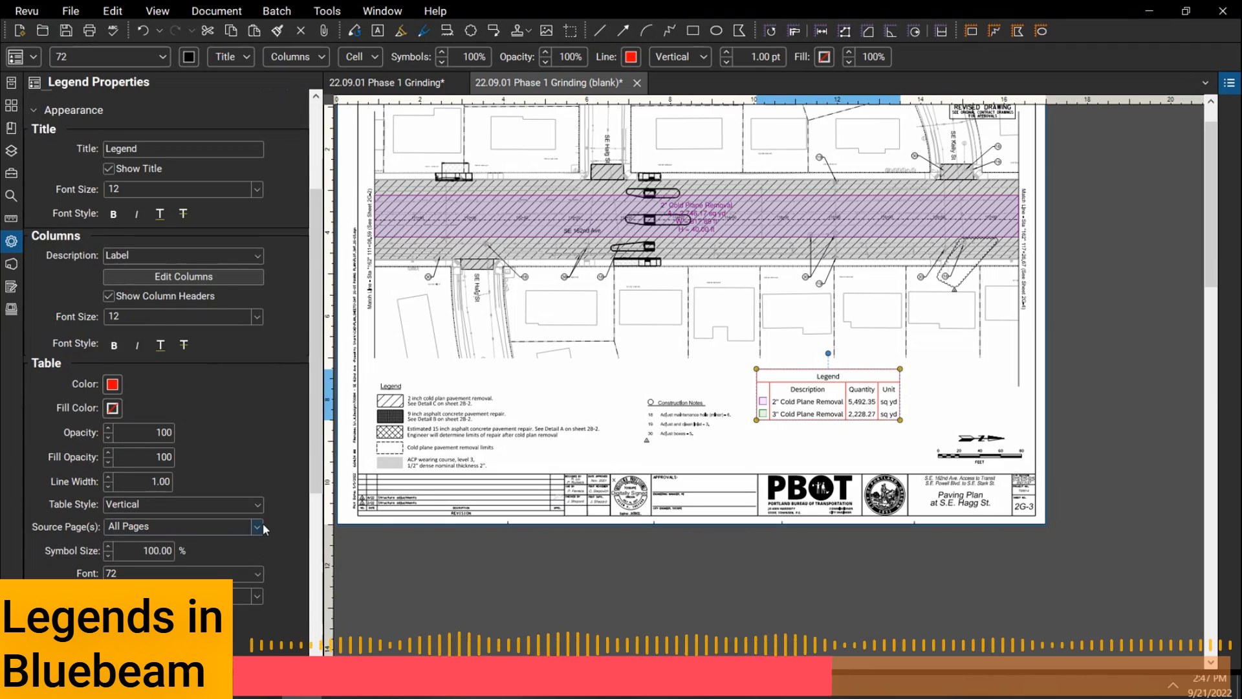
Set the legend's Source Page(s) to Current, then deselect it to check totals.
left_click(257, 526)
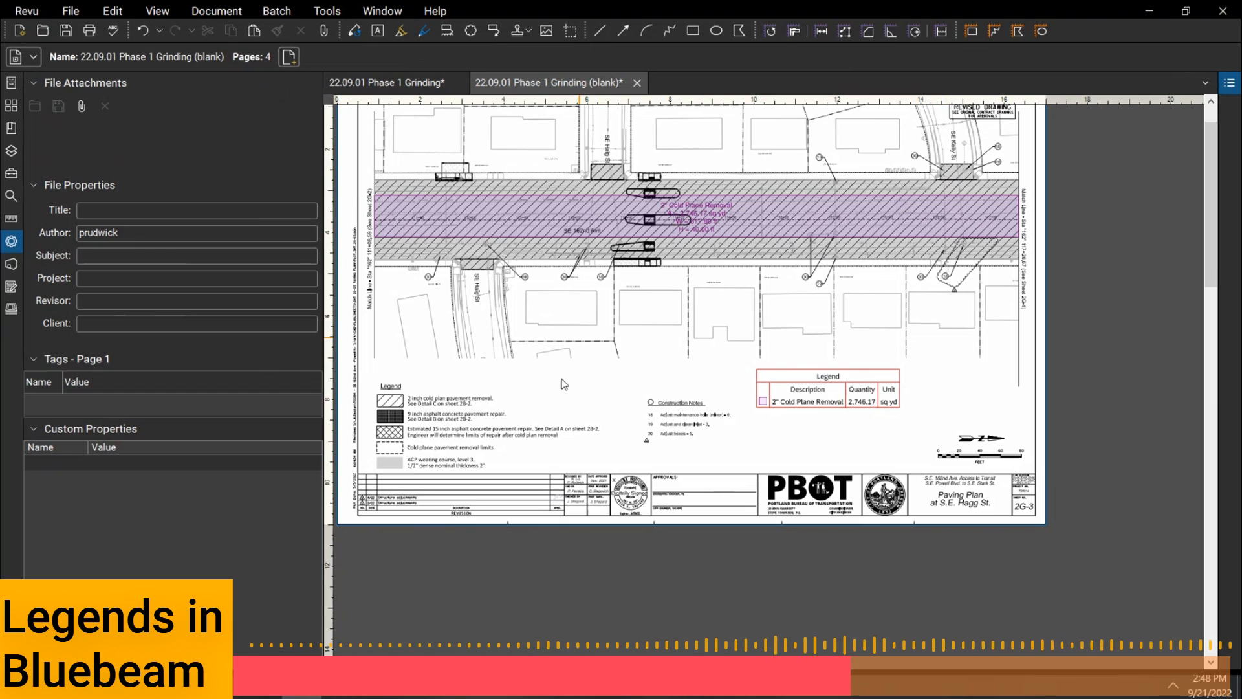
left_click(828, 377)
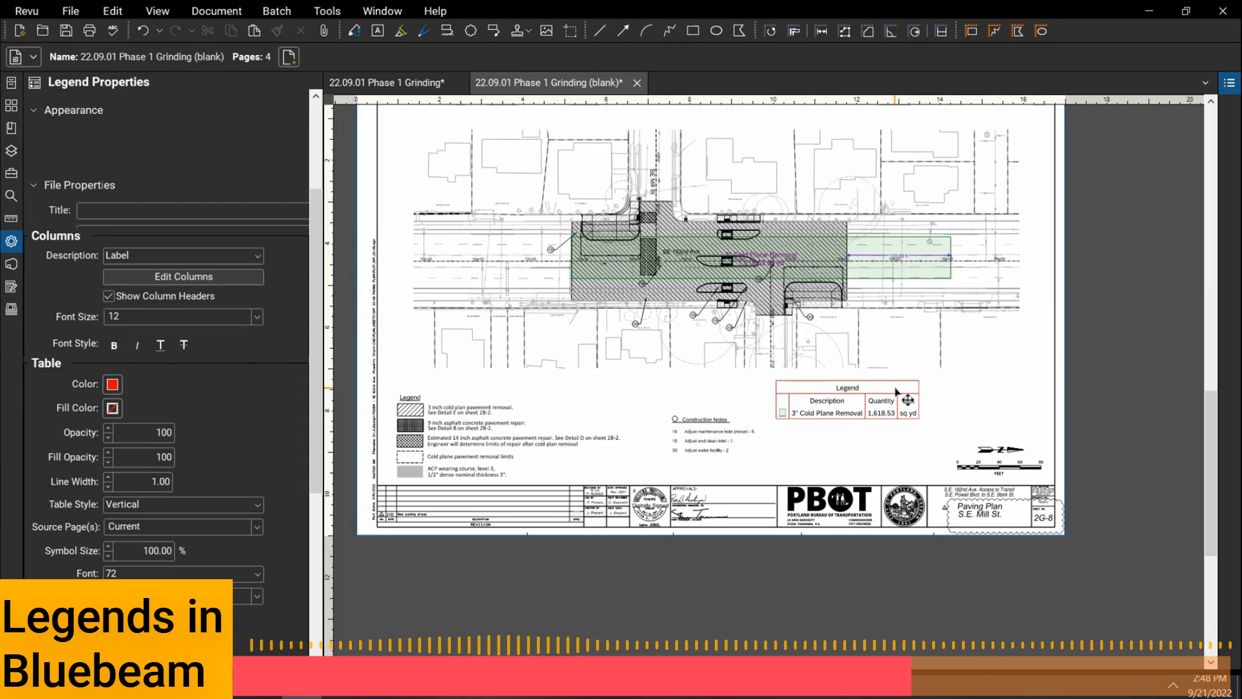
Set the sheet 2G-3 legend's Source Page(s) back to All Pages.
left_click(846, 400)
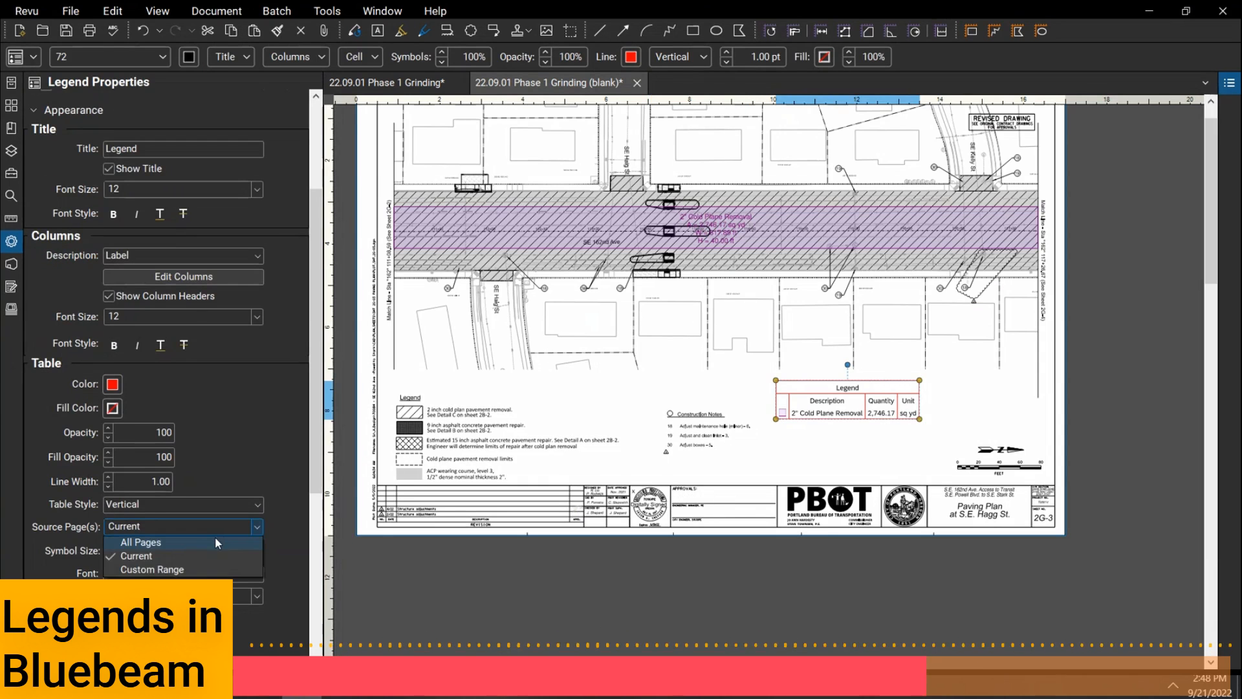
left_click(141, 542)
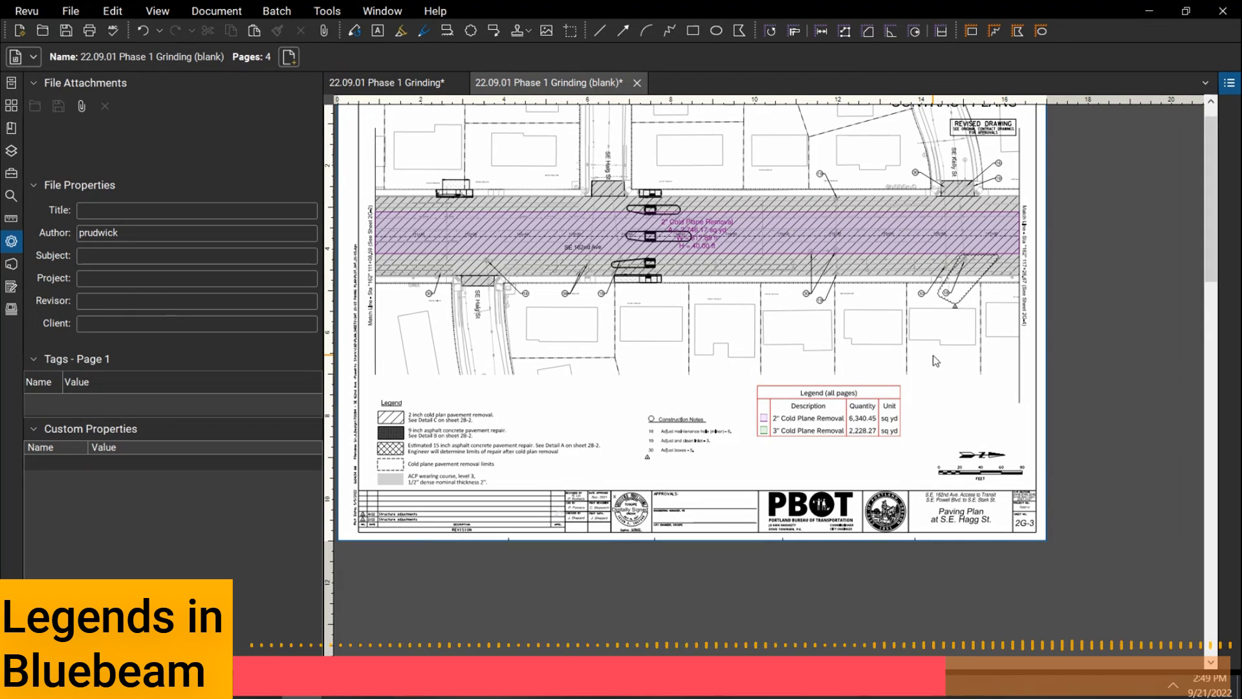
mouse_move(925, 306)
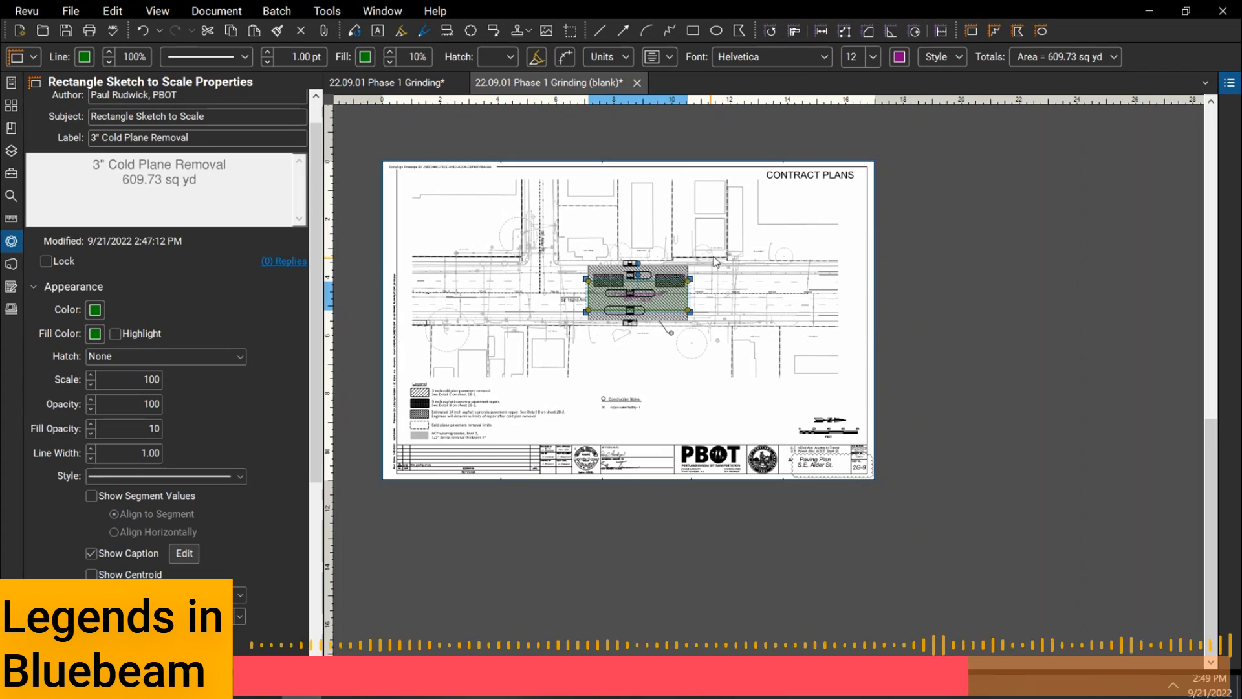
Assign the green 3" Cold Plane Removal rectangle (609.73 sq yd) to Legend (all pages).
right_click(637, 273)
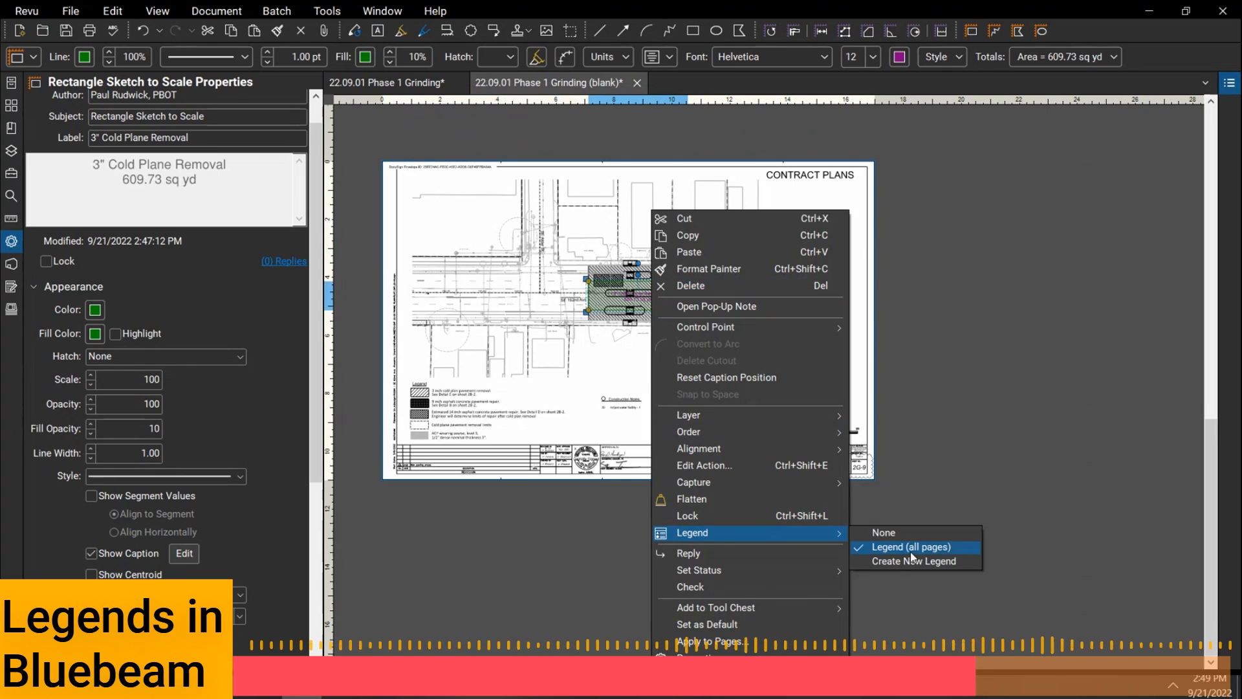
left_click(911, 547)
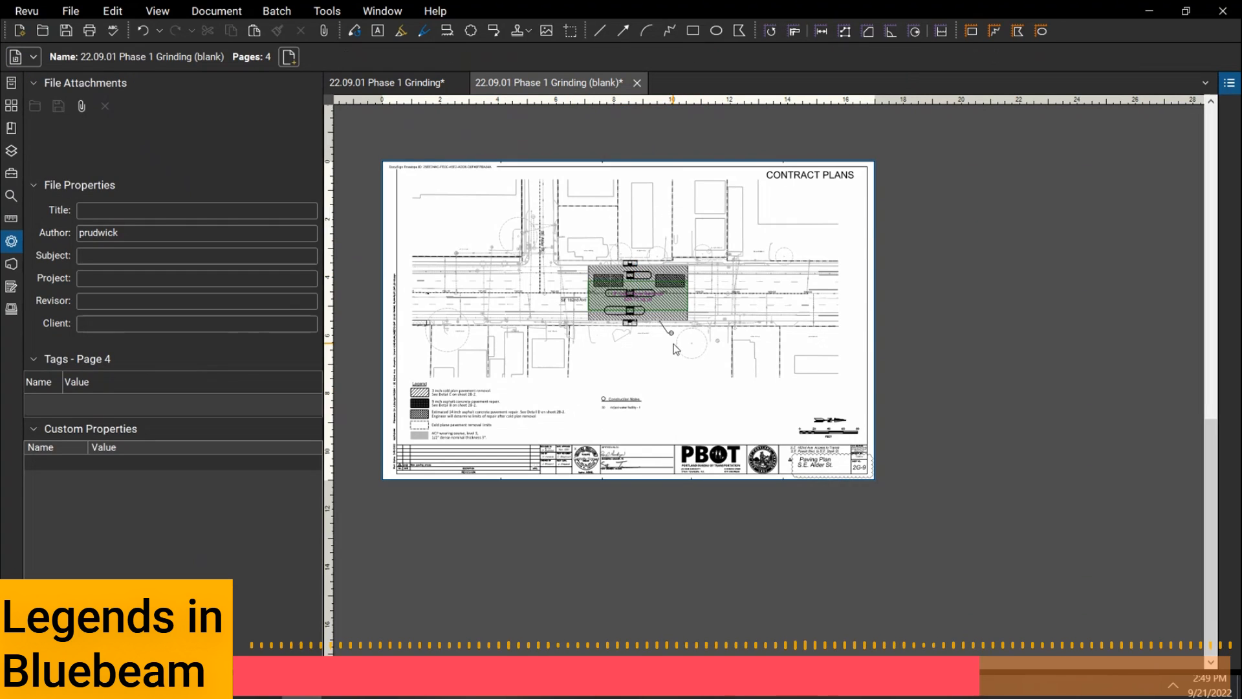
mouse_move(1012, 46)
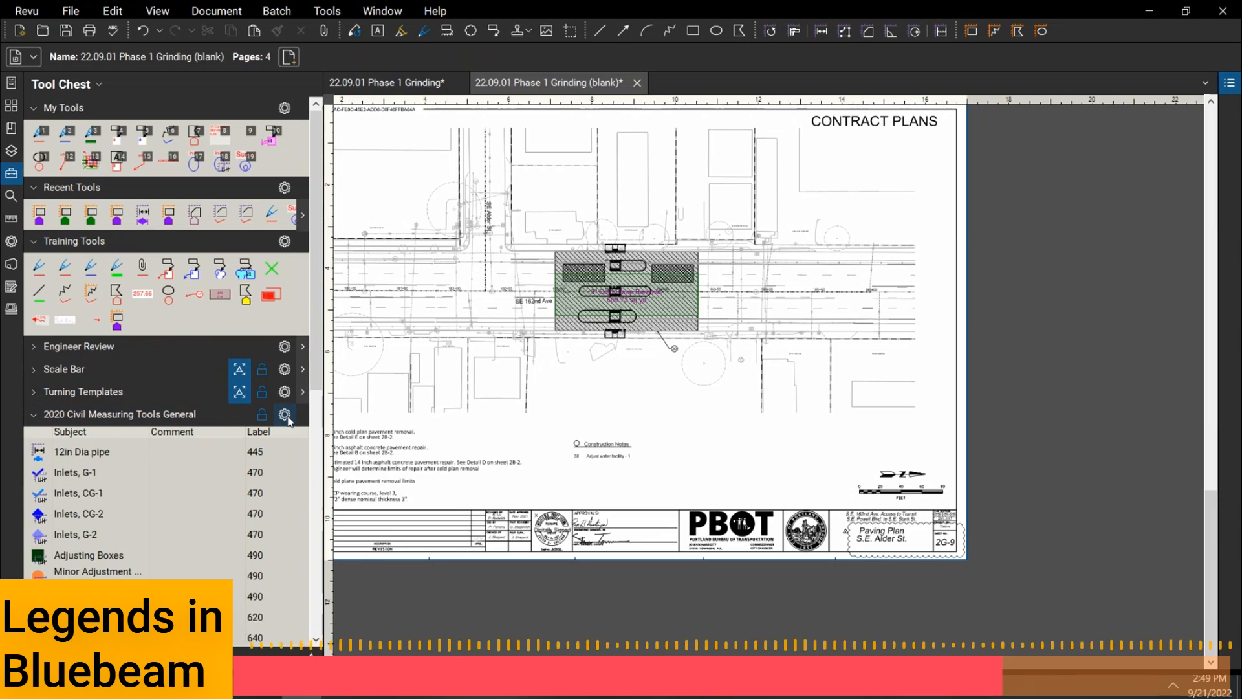
Place measurement markups, including inlets, with tools from 2020 Civil Measuring Tools General.
left_click(284, 414)
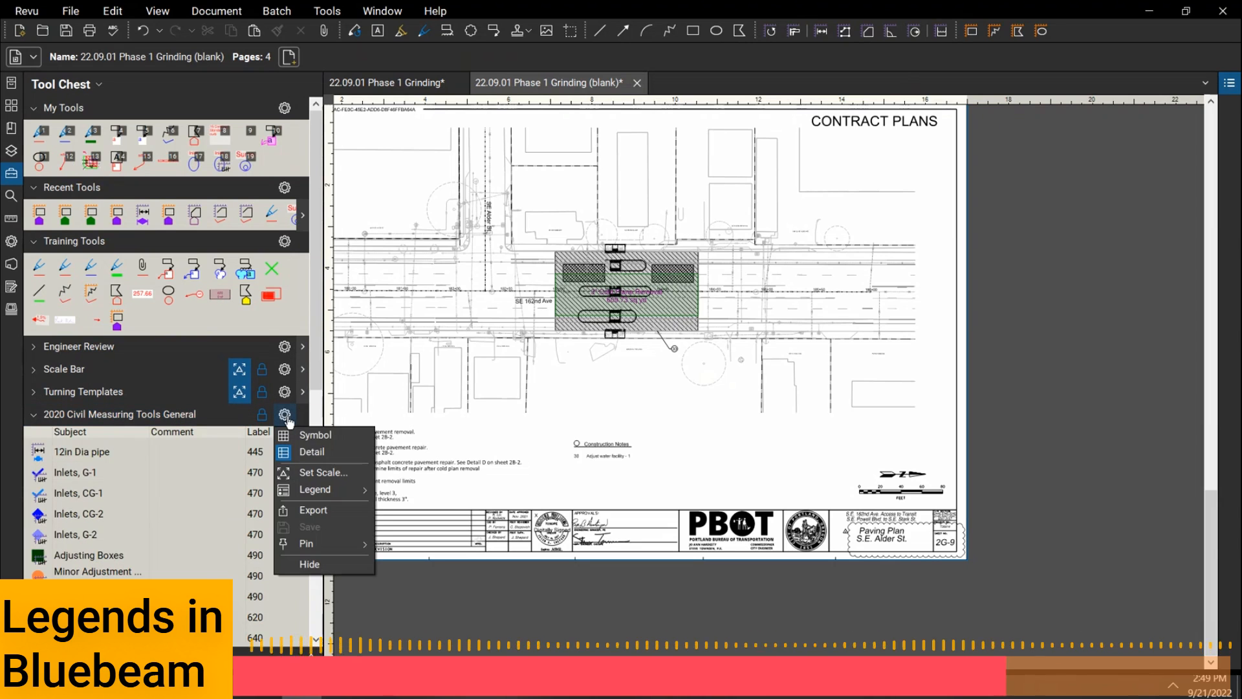
mouse_move(315, 489)
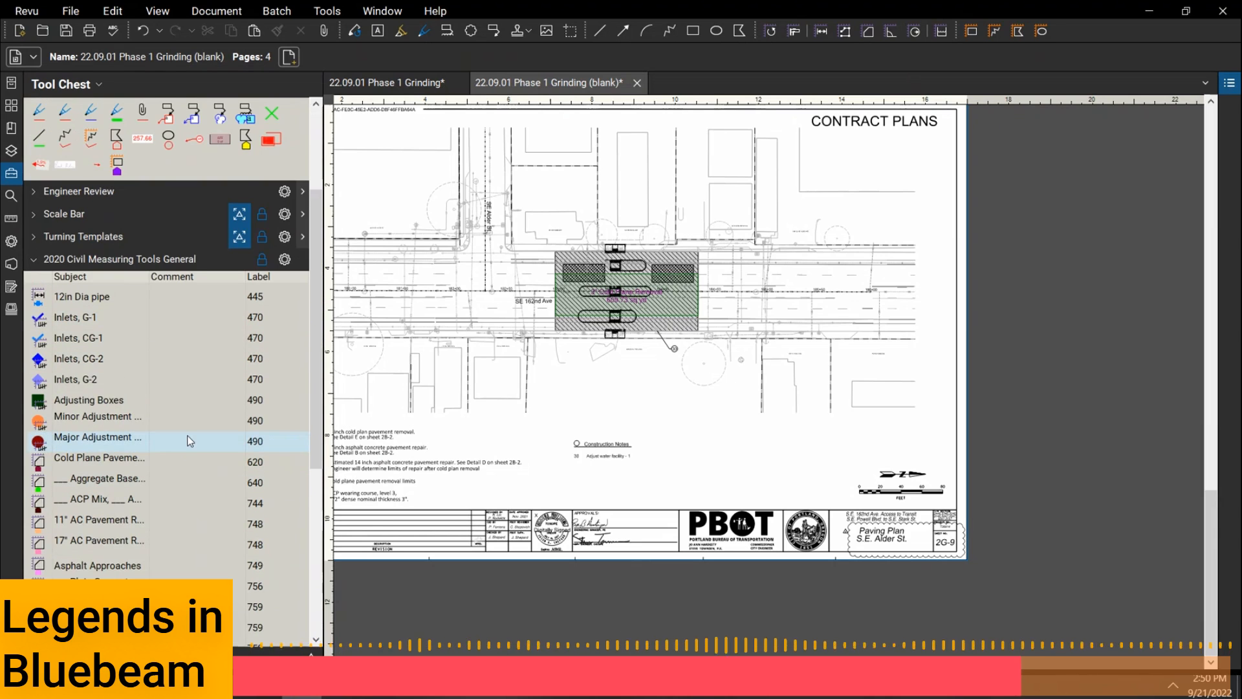
left_click(77, 338)
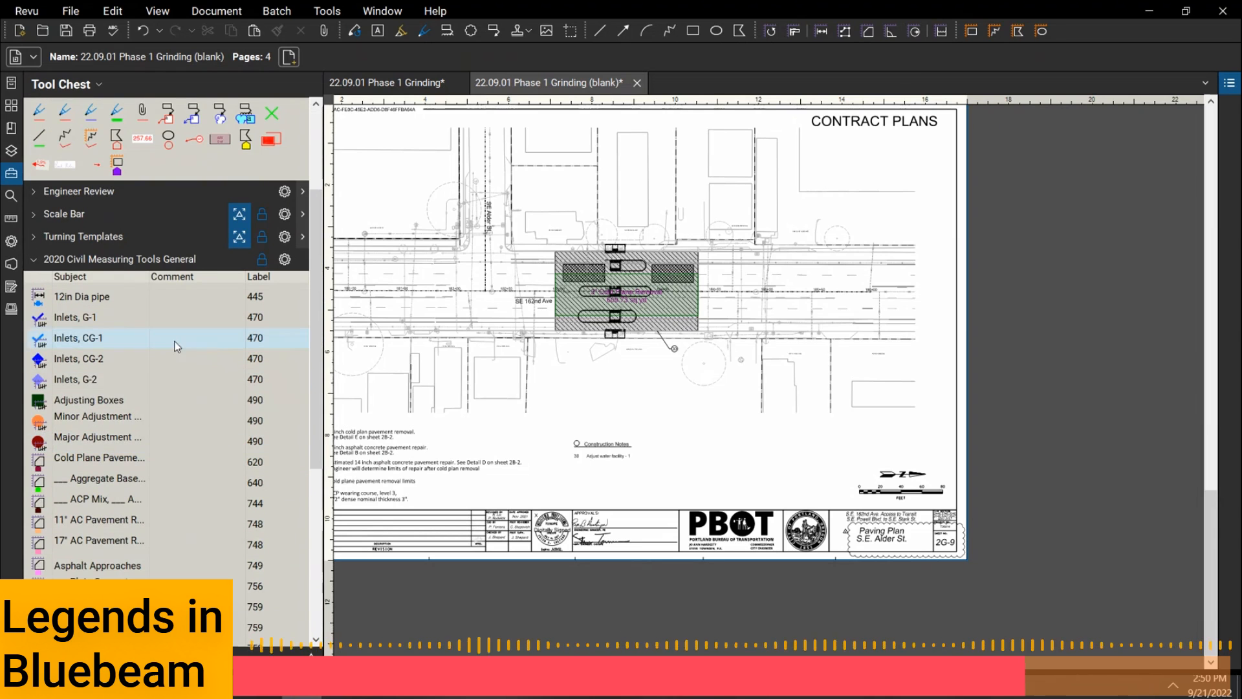
left_click(74, 317)
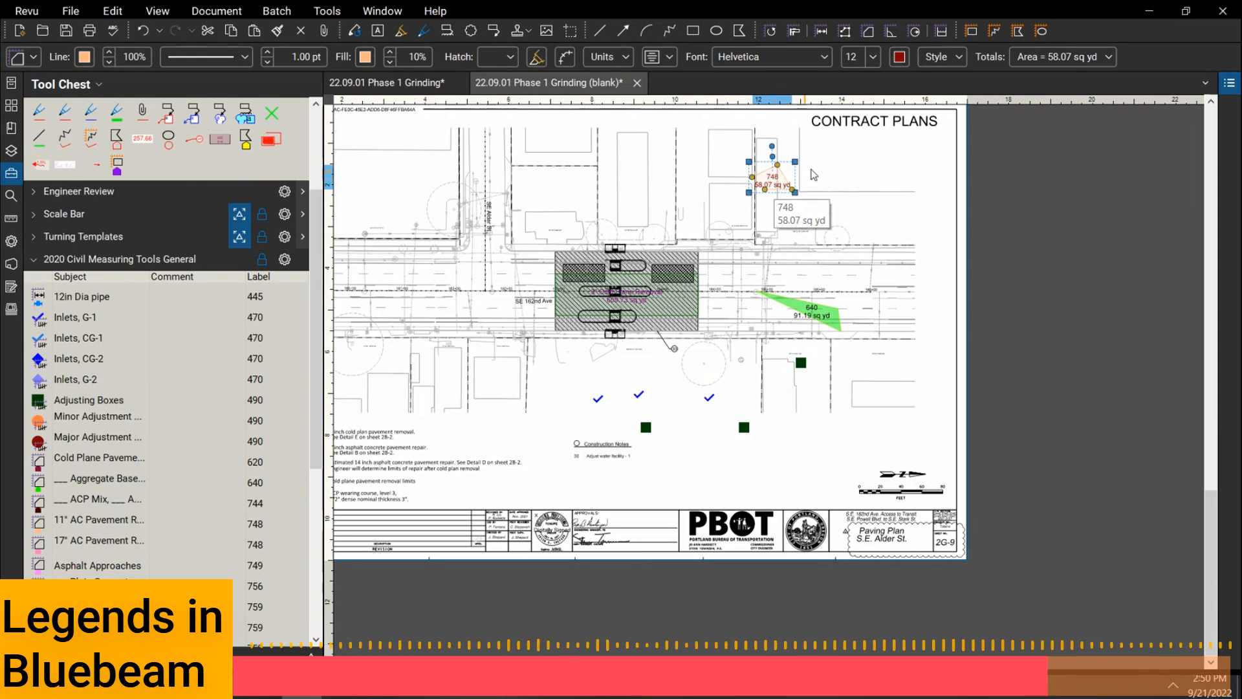
Create a new legend linked to the 2020 Civil Measuring Tools General set.
left_click(285, 259)
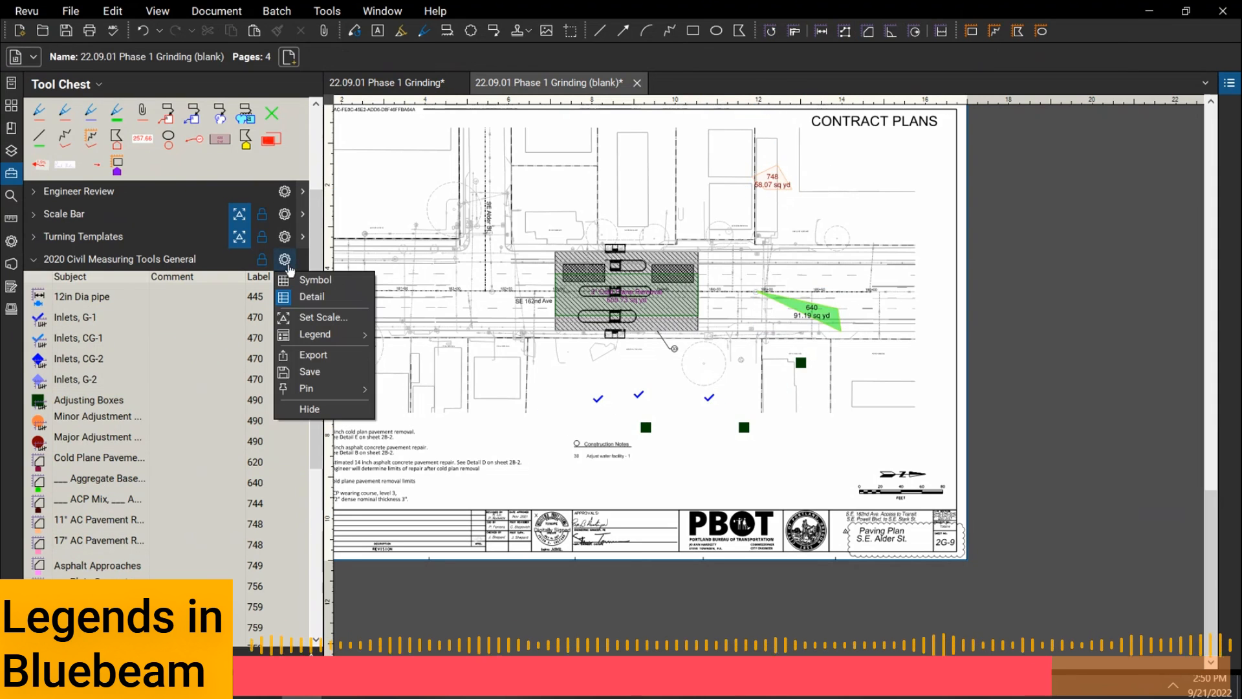
left_click(314, 334)
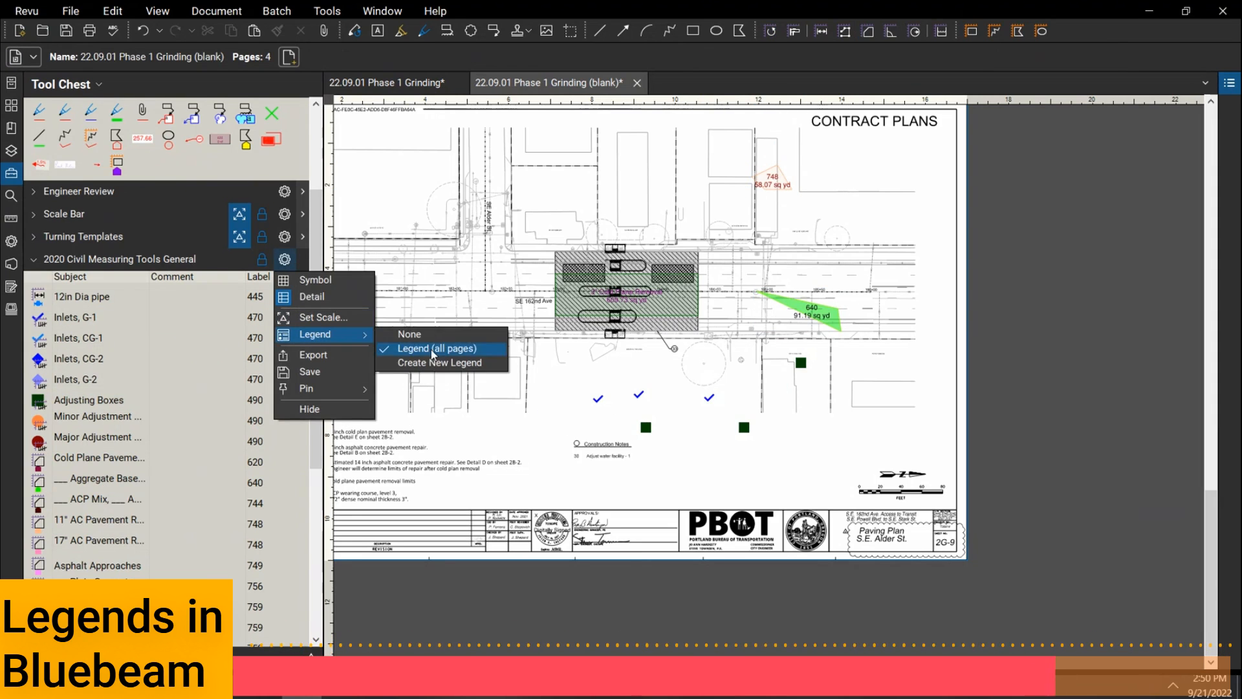
left_click(435, 349)
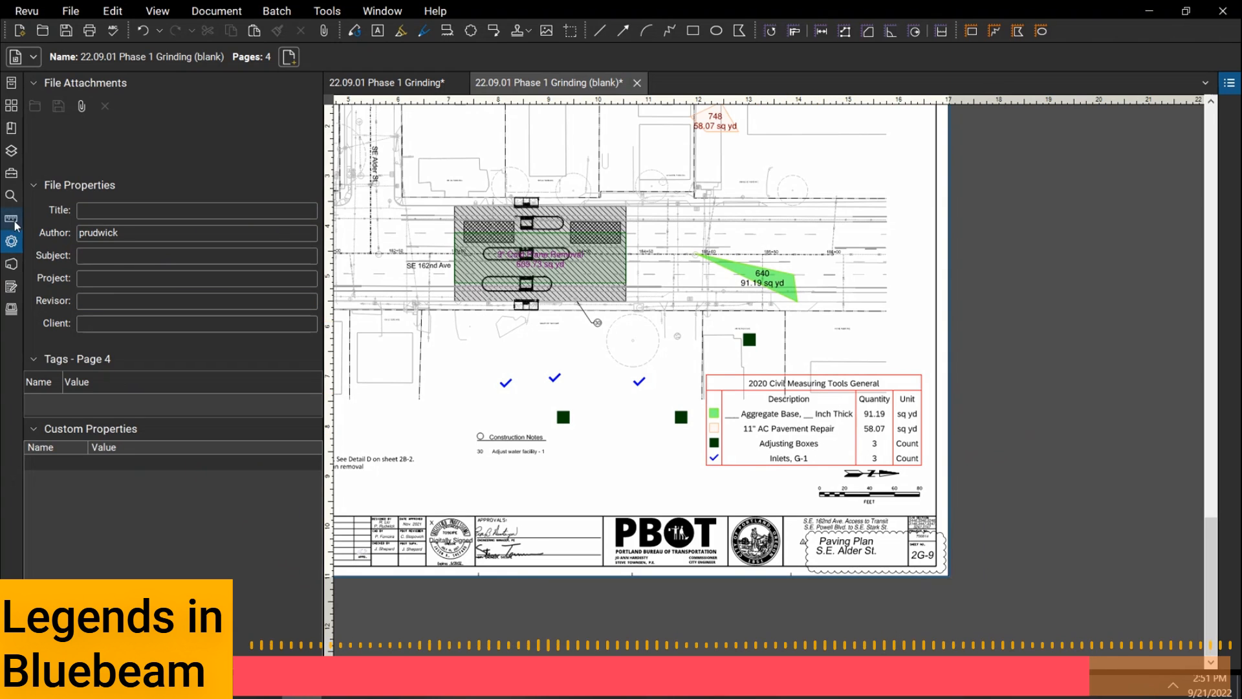
Draw a triangular Asphalt Approaches area of 2,225.61 sf with the tool-set tool.
left_click(11, 173)
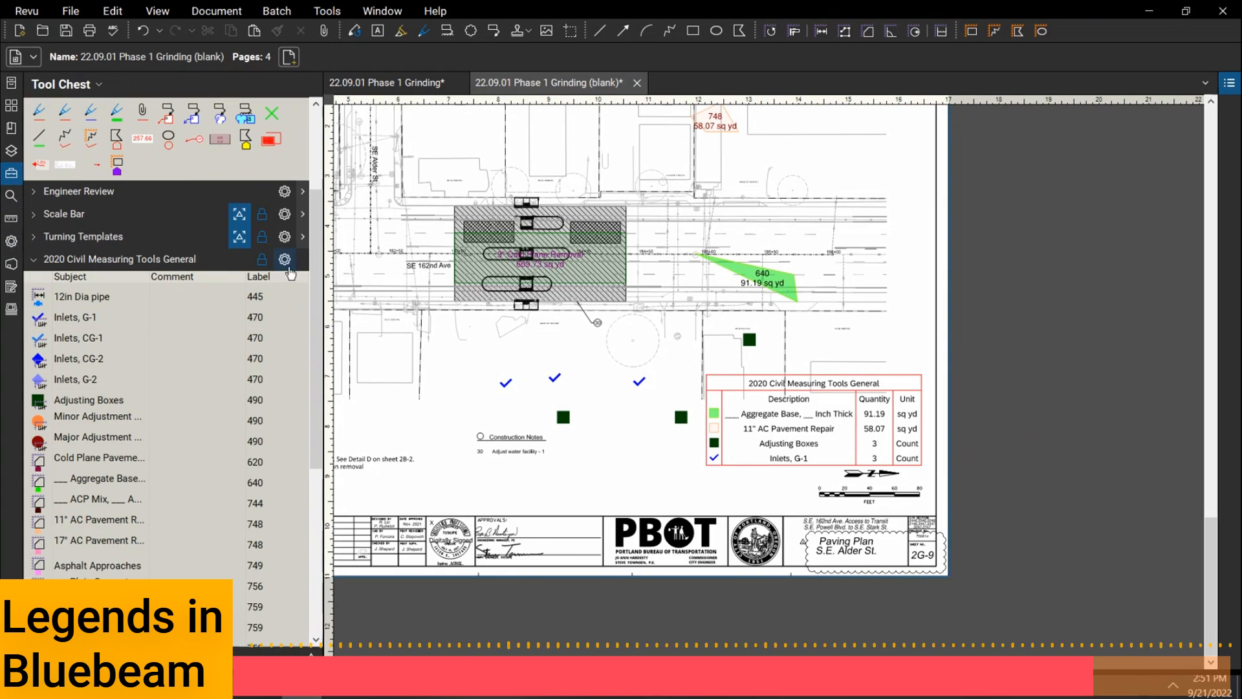
left_click(98, 565)
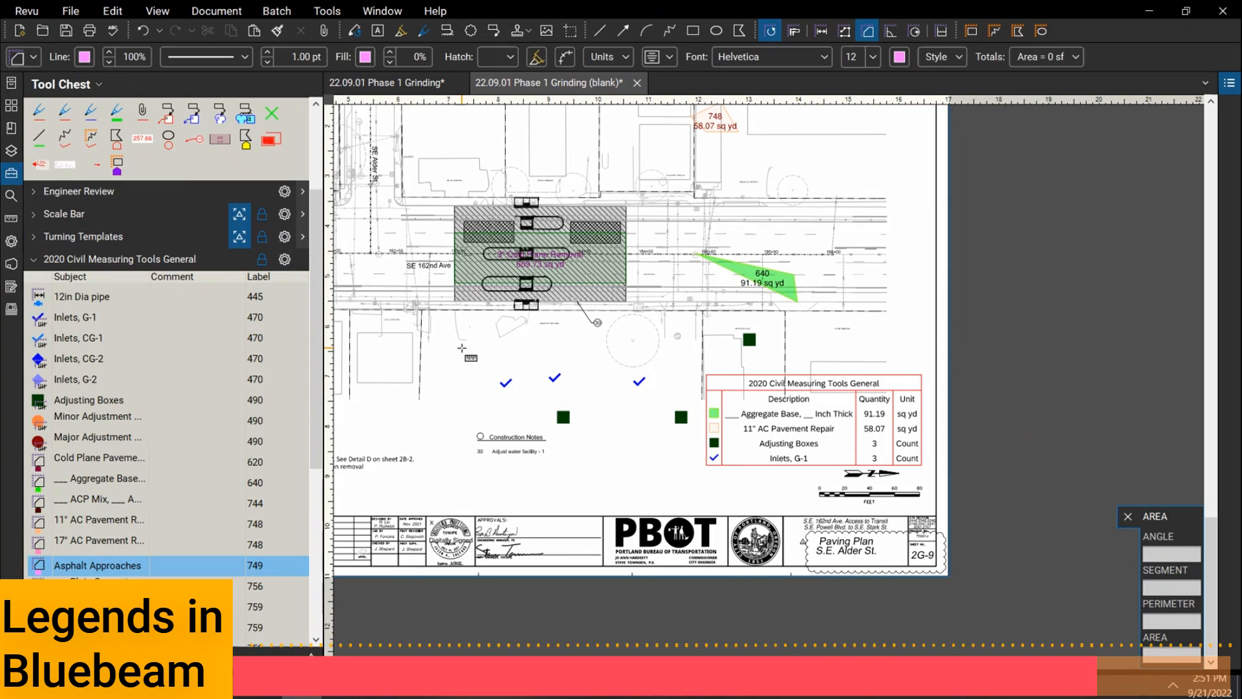
left_click(461, 346)
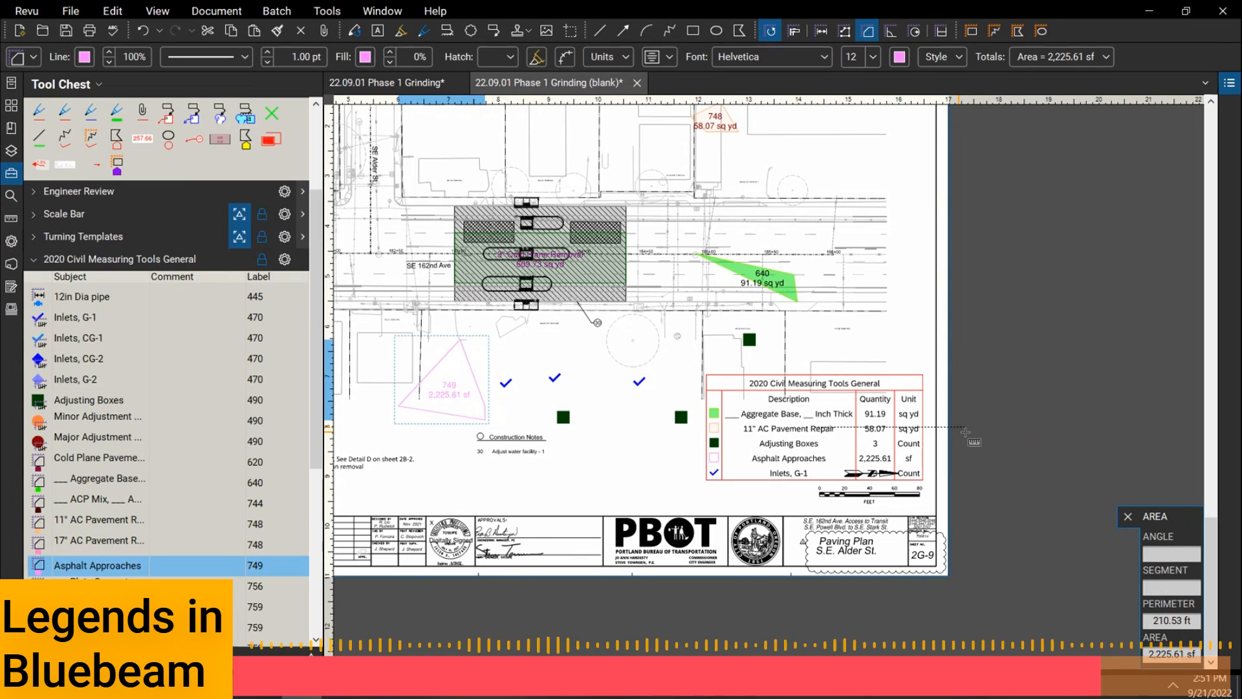
left_click(99, 462)
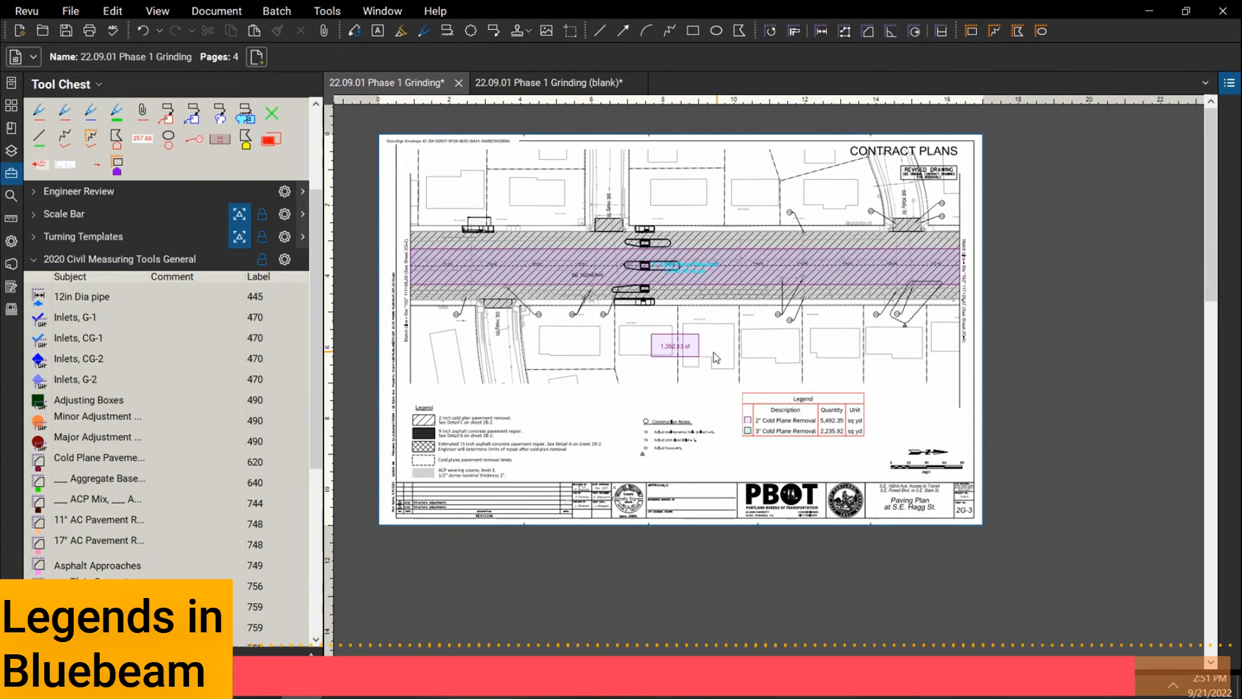
View the purple markup's Legend submenu, then return to sheet 2G-9 in the blank file.
right_click(674, 346)
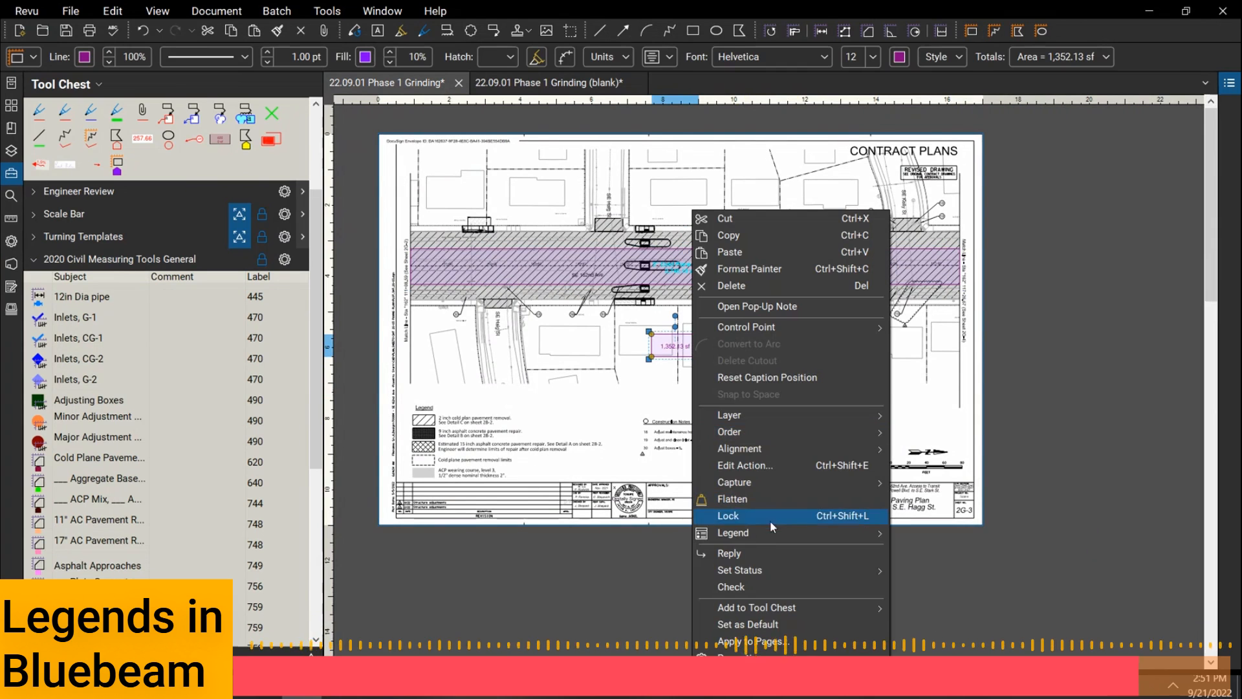
left_click(732, 532)
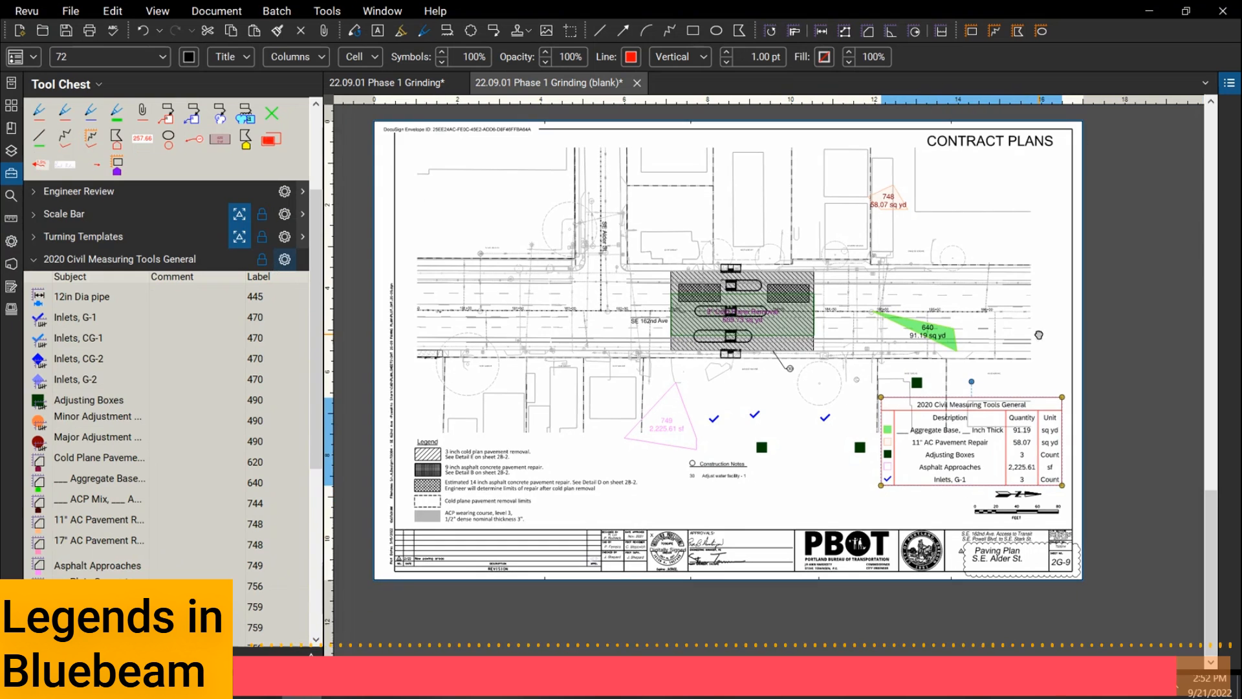
mouse_move(1030, 345)
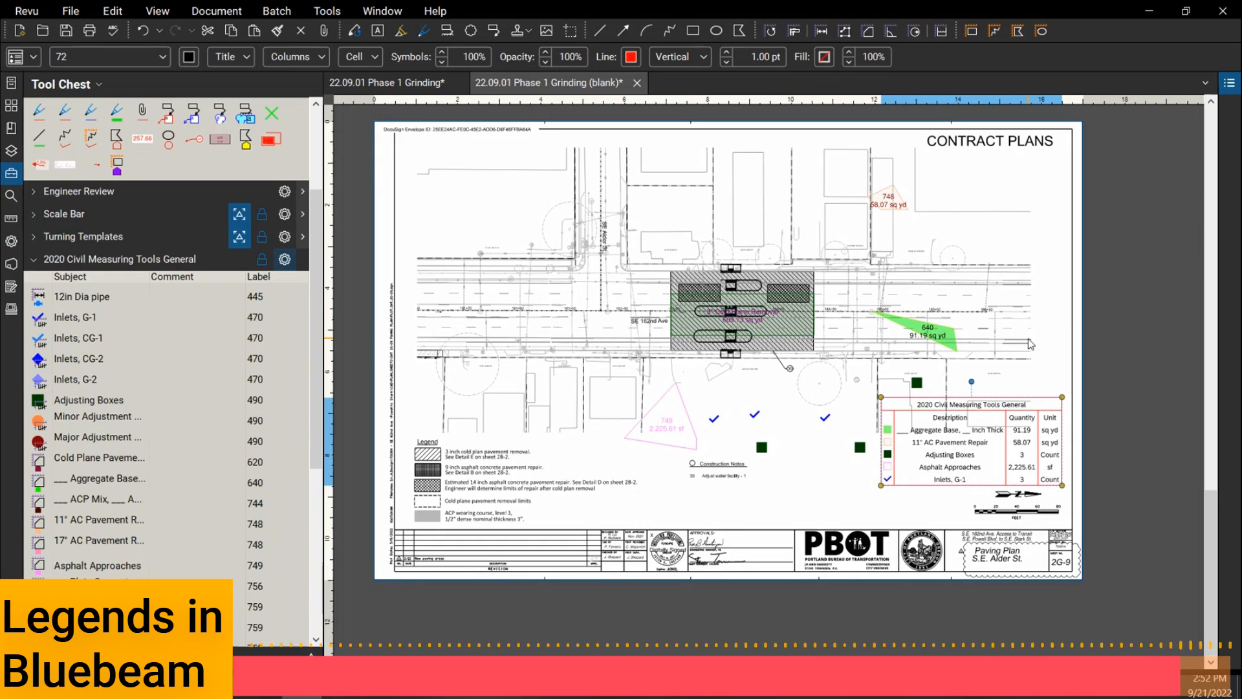